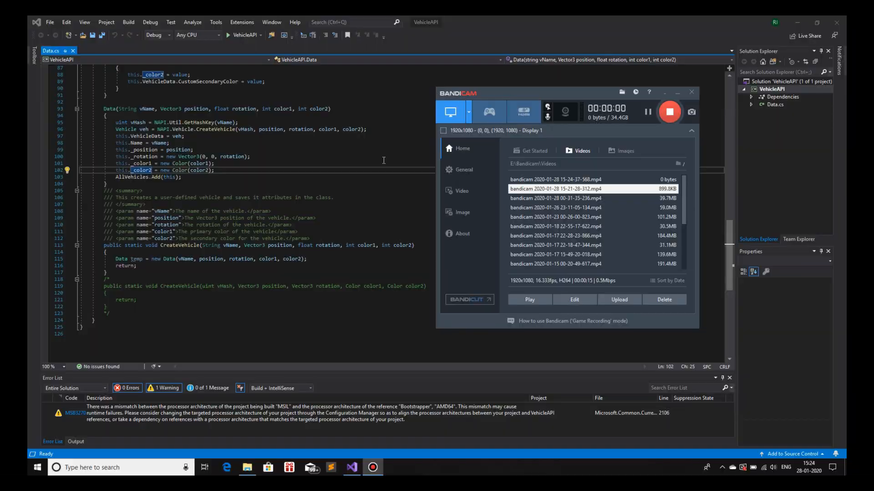
Run Find All References on the Data constructor code and view the empty Find References results
{"action": "left_click", "coordinate": [669, 111]}
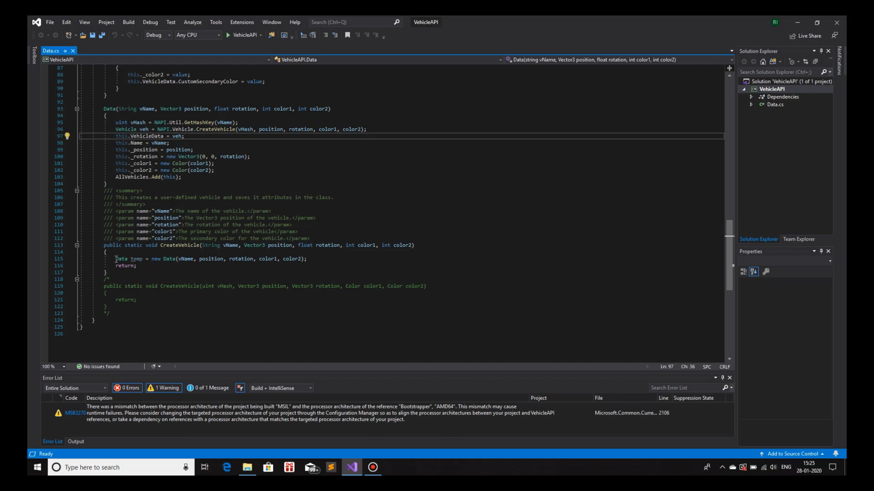
{"action": "left_click", "coordinate": [119, 258]}
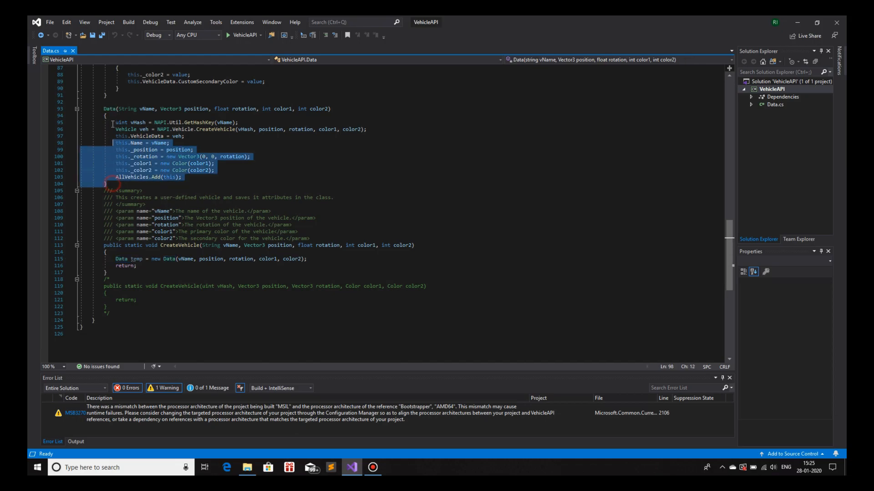
{"action": "left_click", "coordinate": [193, 150]}
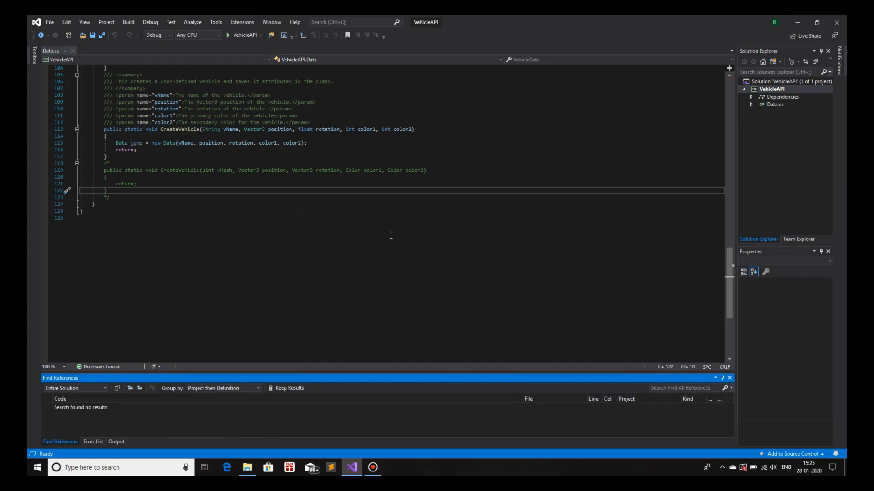
Remove the /* */ comment markers around the second CreateVehicle overload and add a blank line in its body
{"action": "left_click", "coordinate": [372, 468]}
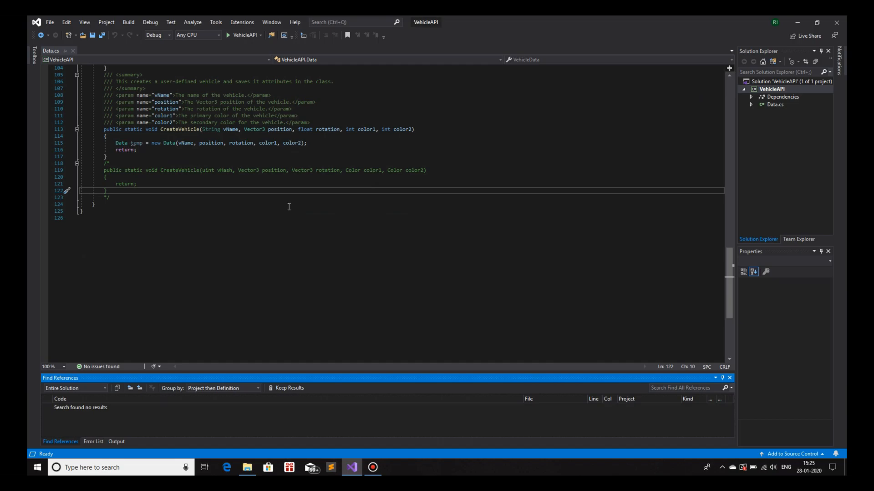
{"action": "double_click", "coordinate": [180, 128]}
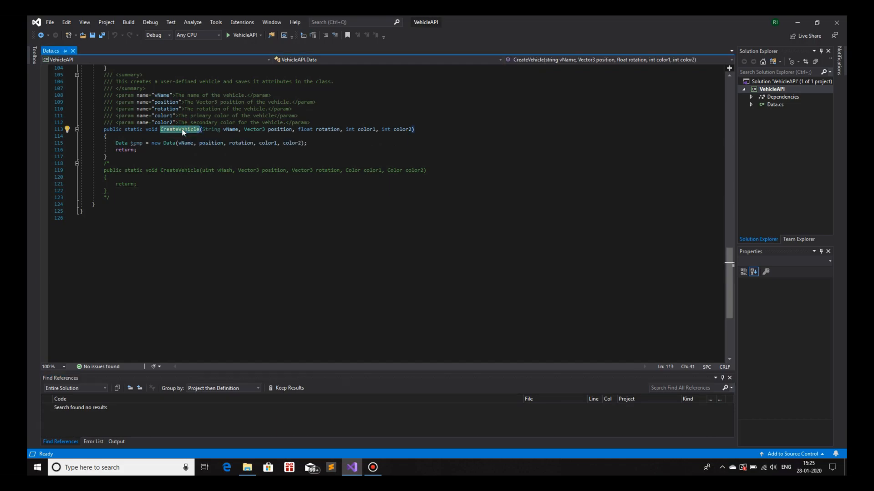
{"action": "mouse_move", "coordinate": [205, 170]}
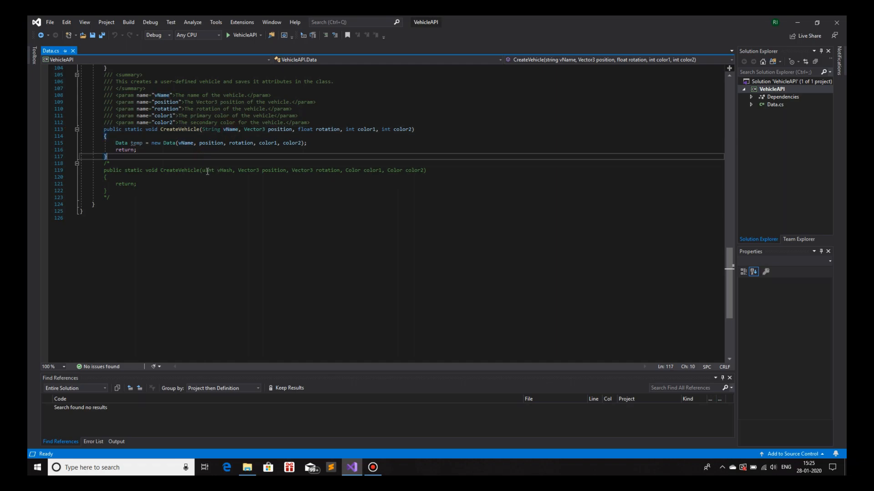
{"action": "double_click", "coordinate": [224, 171]}
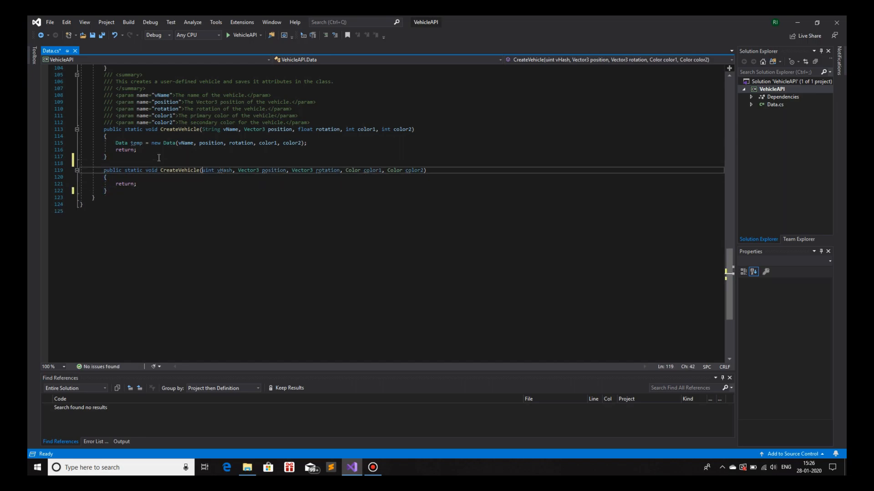
{"action": "double_click", "coordinate": [206, 170]}
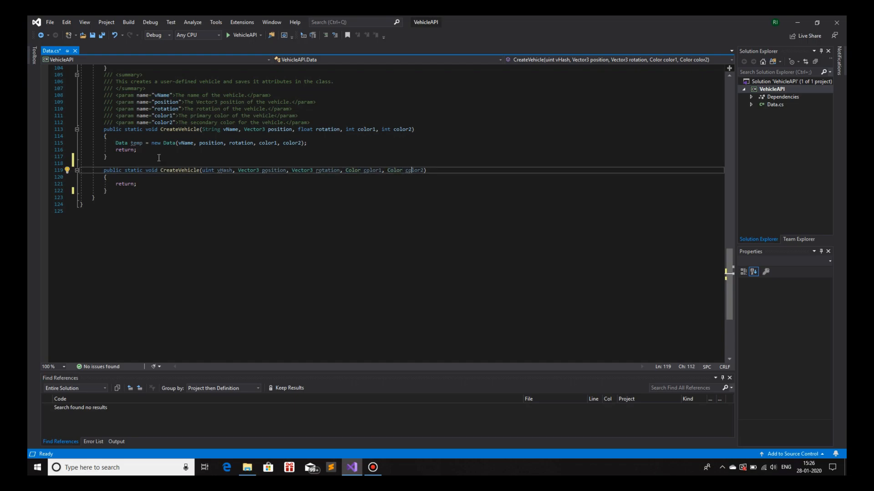
{"action": "key", "text": "enter"}
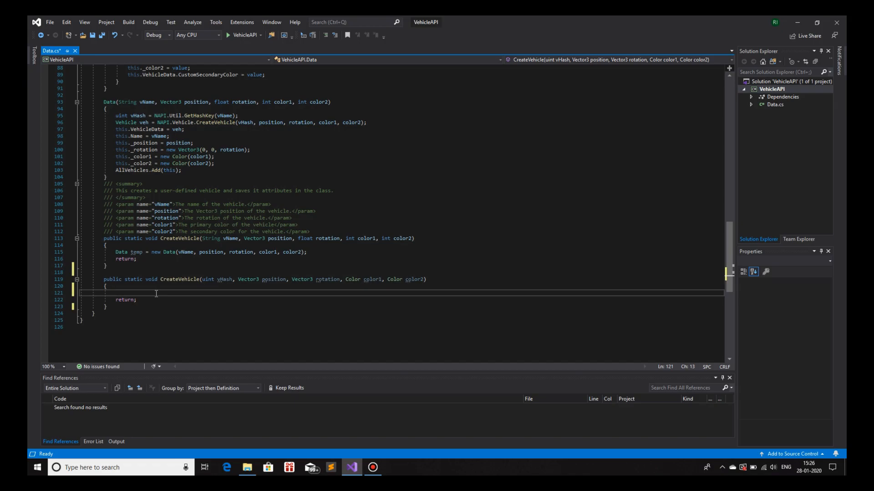
{"action": "mouse_move", "coordinate": [146, 170]}
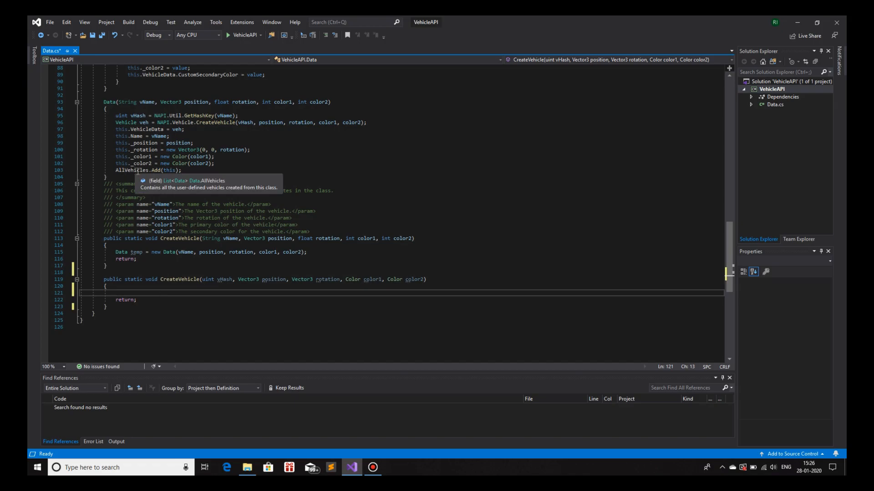
{"action": "mouse_move", "coordinate": [305, 315]}
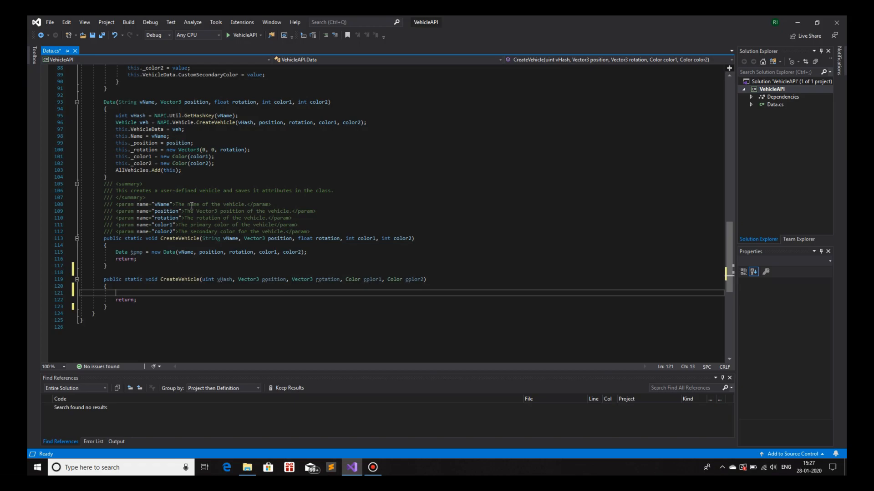
{"action": "mouse_move", "coordinate": [156, 135]}
{"action": "type", "text": "D"}
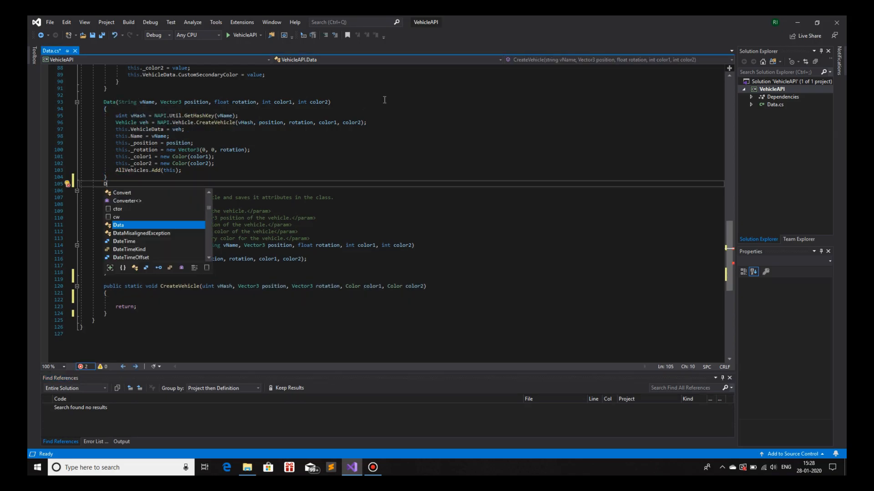
Write a new Data constructor and copy the second CreateVehicle overload's parameter list into it
{"action": "type", "text": "ata("}
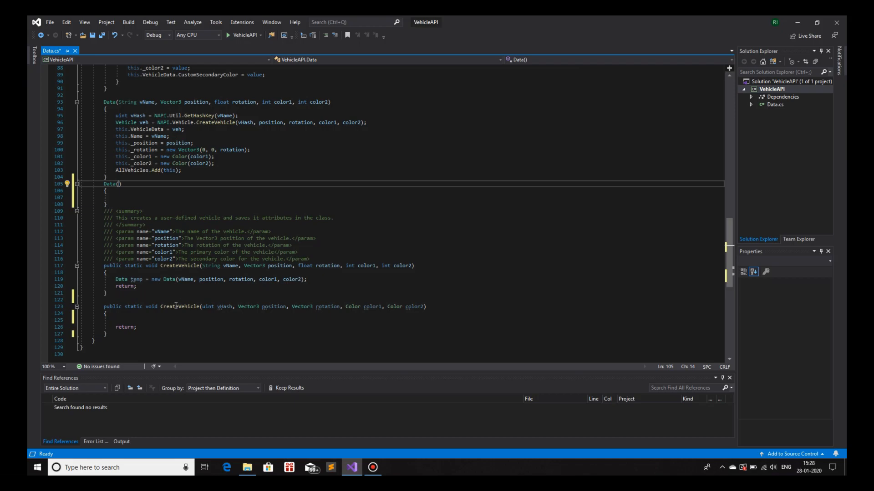
{"action": "left_click", "coordinate": [179, 307]}
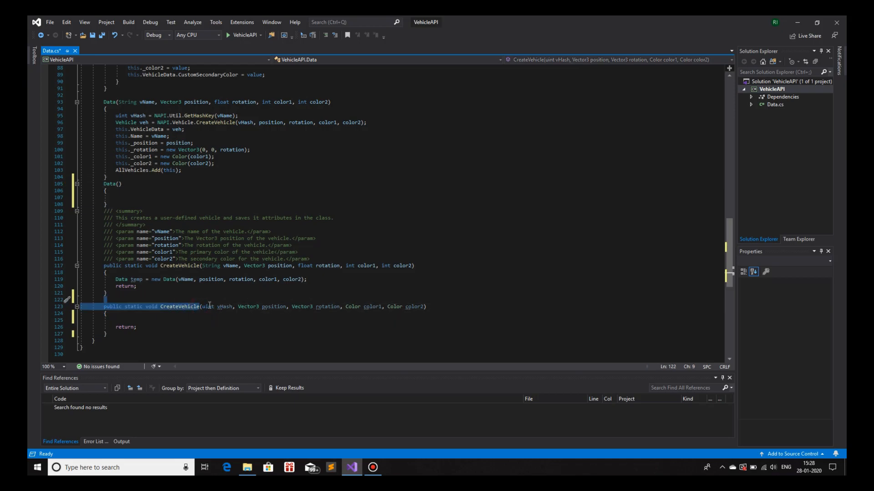
{"action": "left_click_drag", "start_coordinate": [205, 307], "coordinate": [423, 307]}
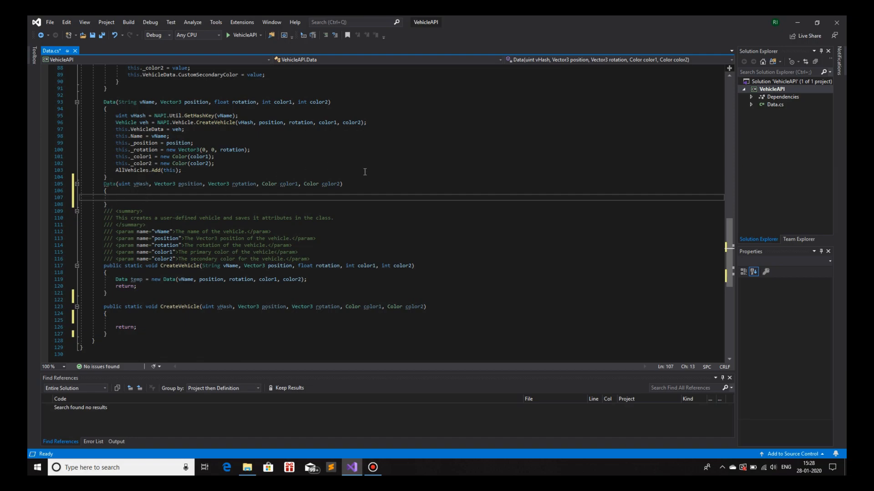
Declare Vehicle veh = NAPI.Vehicle.CreateVehicle(); in the new Data constructor
{"action": "type", "text": "Vhic"}
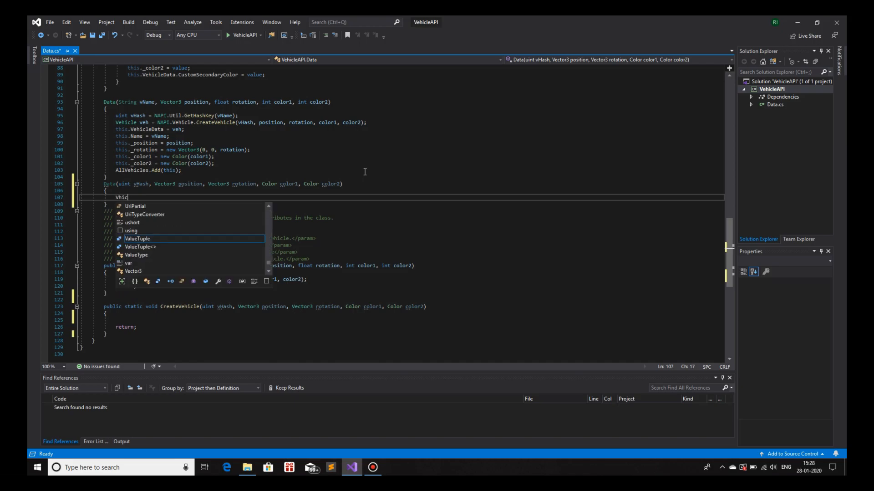
{"action": "type", "text": "Vehicle veh"}
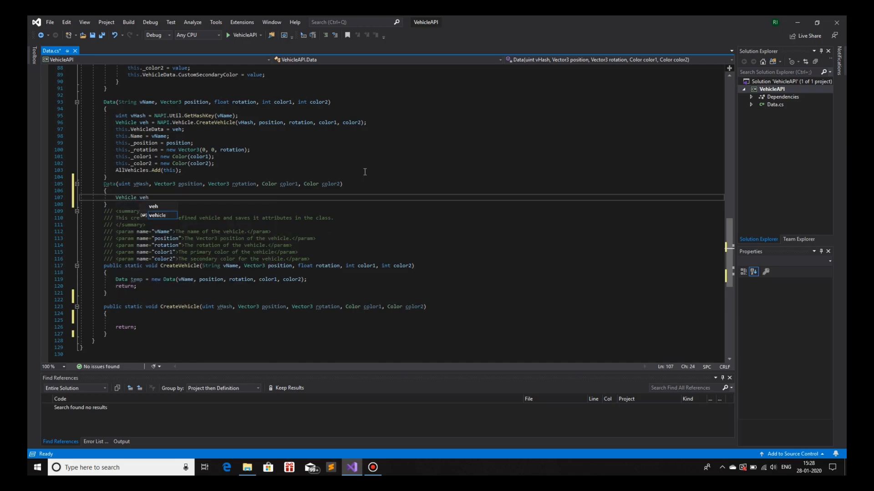
{"action": "type", "text": "="}
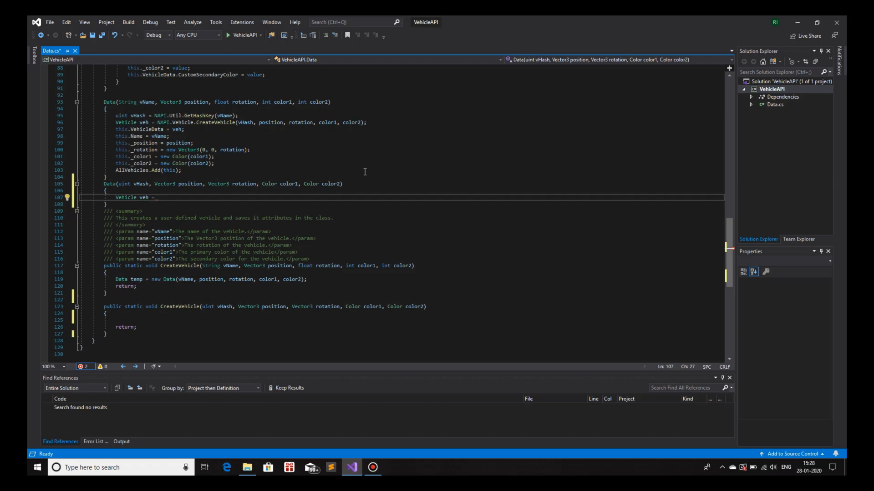
{"action": "type", "text": "NAPI.v"}
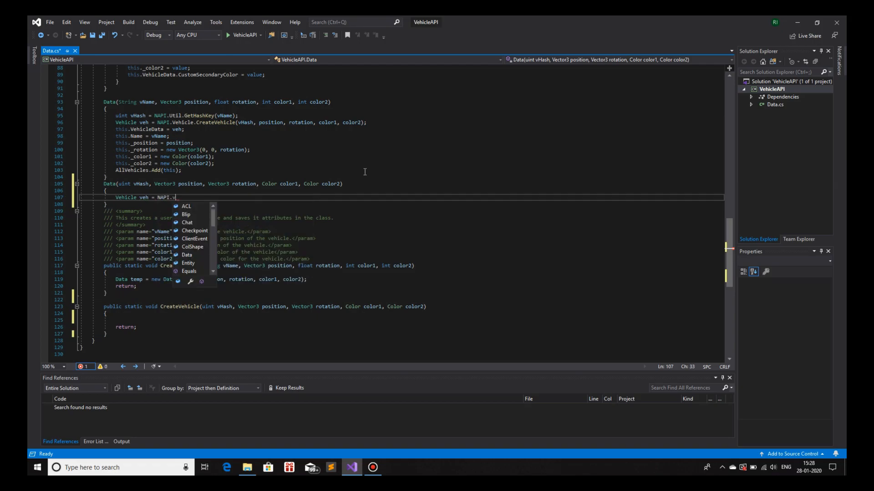
{"action": "type", "text": "ehicle.CreateVehicle"}
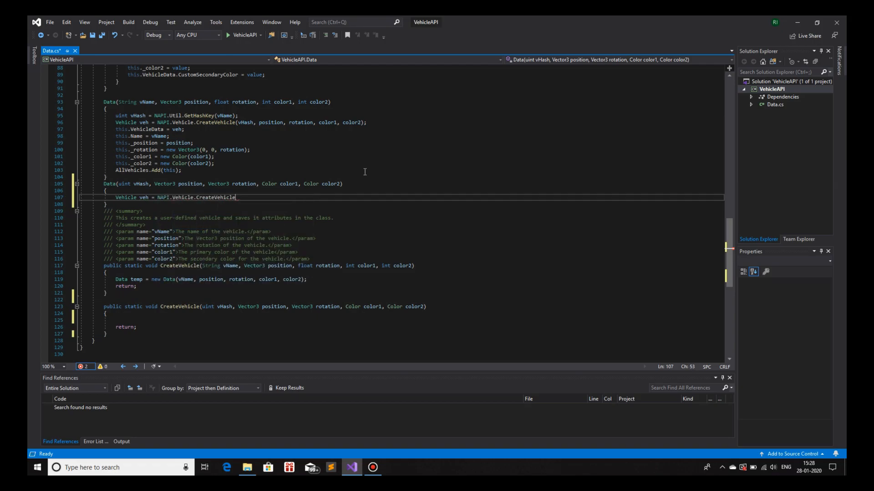
{"action": "type", "text": "();"}
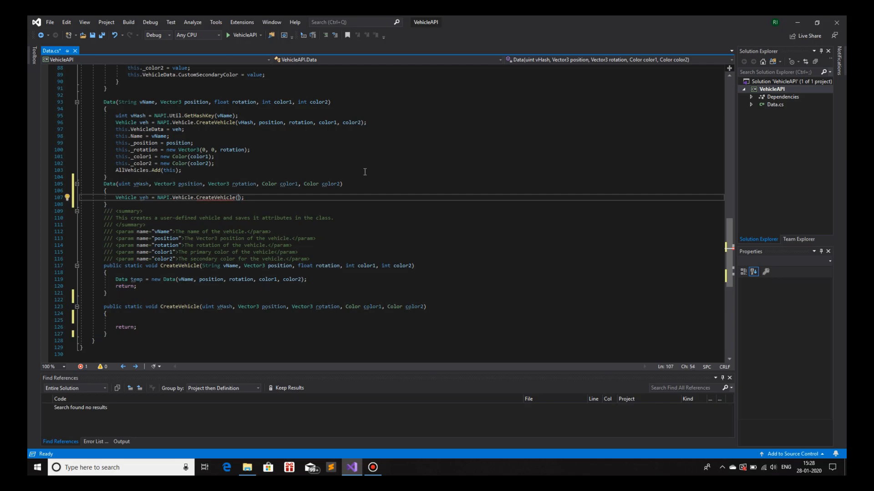
Pass vhash, position, rotation.Z, color1.ToInt32() and color2.ToInt32() to CreateVehicle
{"action": "type", "text": "vhash"}
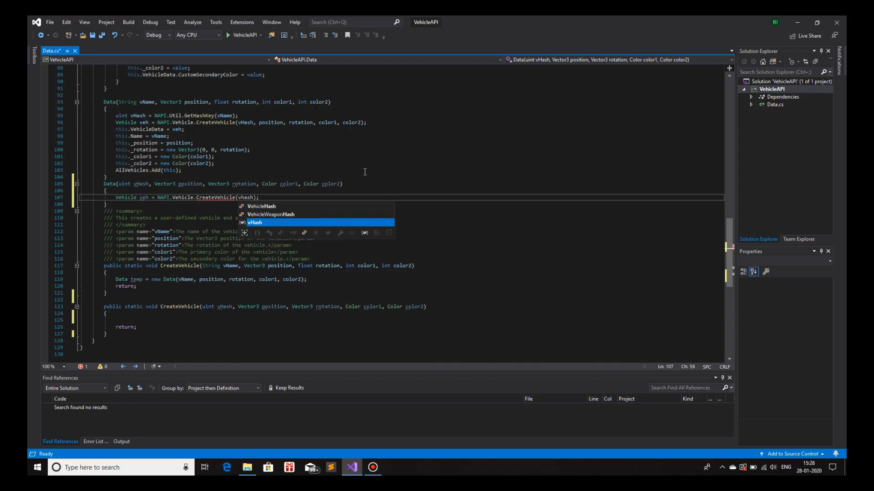
{"action": "type", "text": ","}
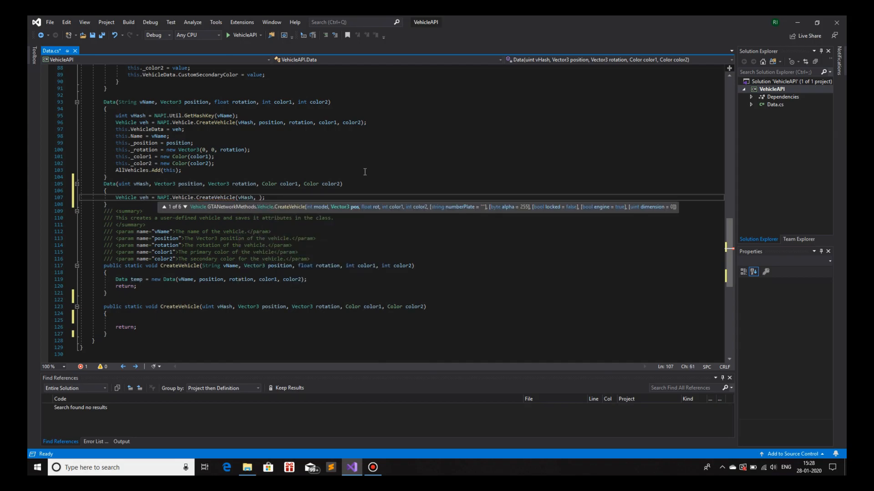
{"action": "type", "text": "position,"}
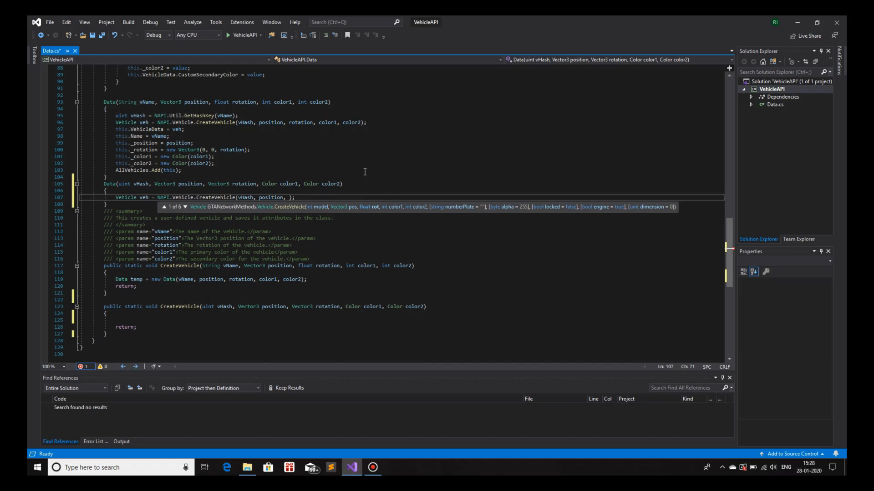
{"action": "mouse_move", "coordinate": [225, 186]}
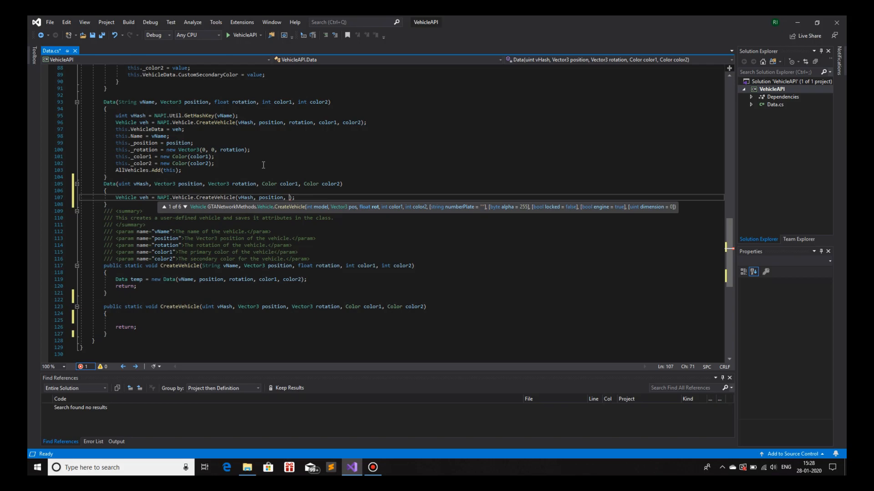
{"action": "type", "text": "r"}
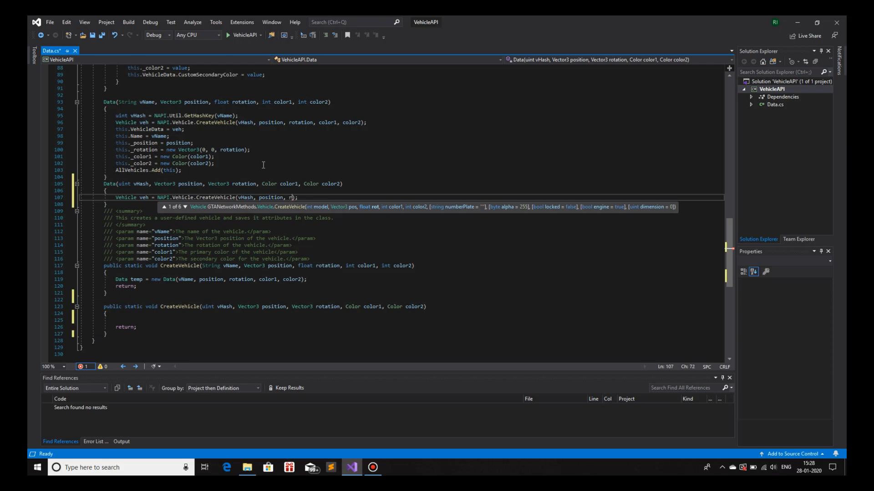
{"action": "type", "text": "otation.Z,"}
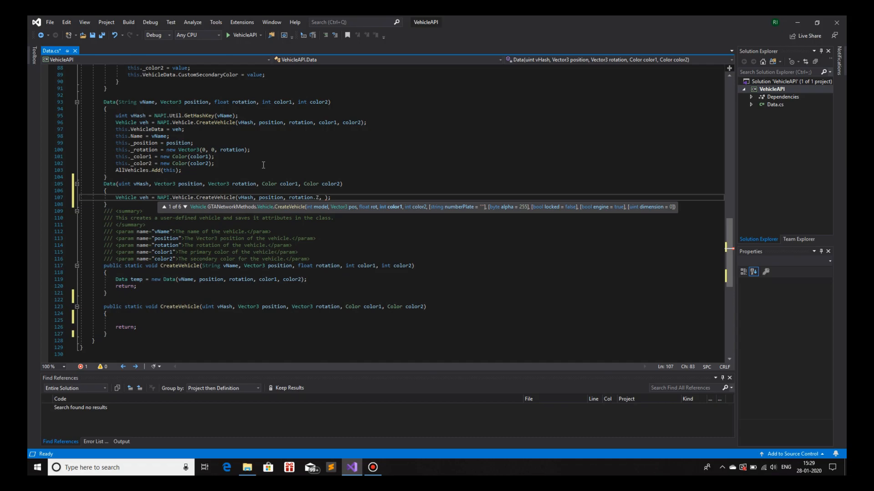
{"action": "mouse_move", "coordinate": [267, 184]}
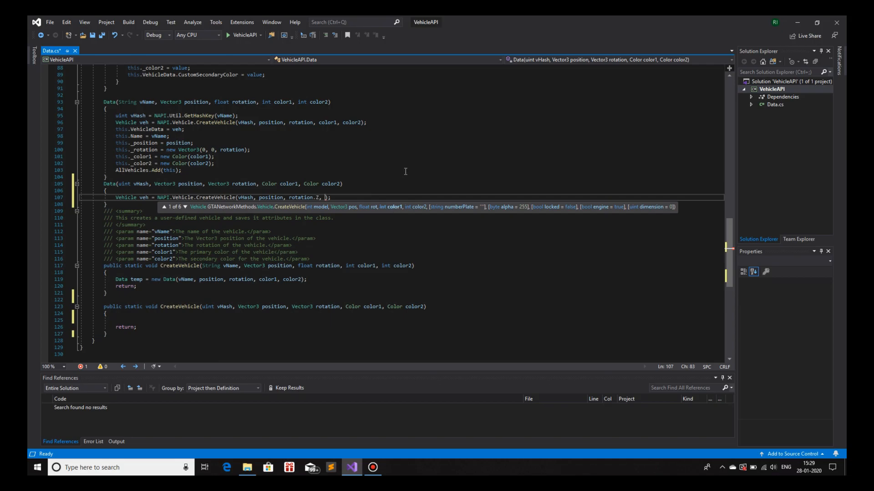
{"action": "type", "text": "color1.ToInt32(),"}
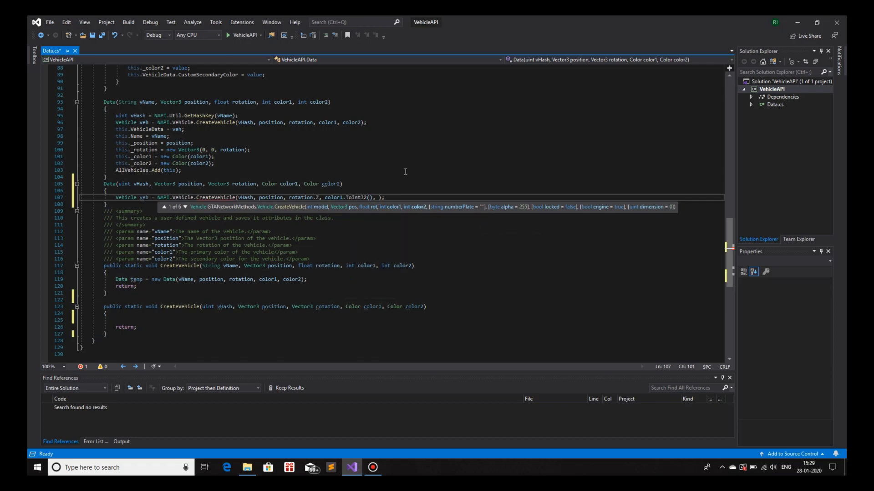
{"action": "type", "text": "color2.ToInt32("}
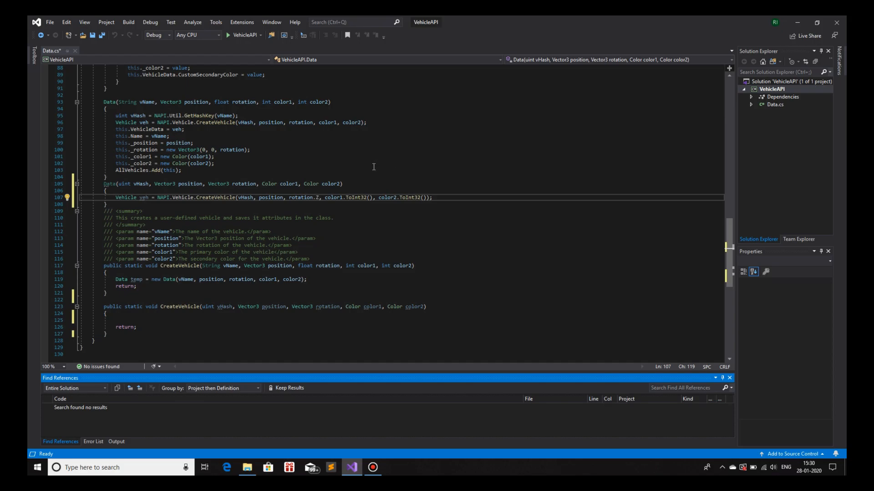
{"action": "mouse_move", "coordinate": [347, 166]}
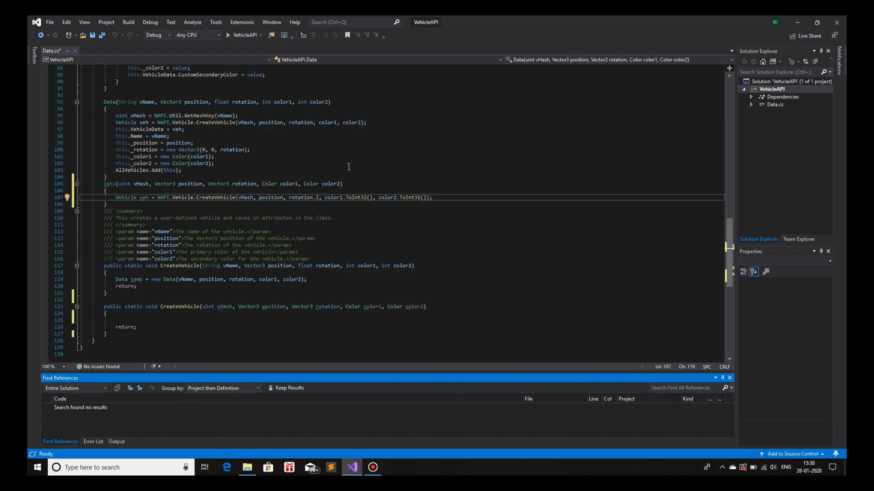
{"action": "mouse_move", "coordinate": [280, 169]}
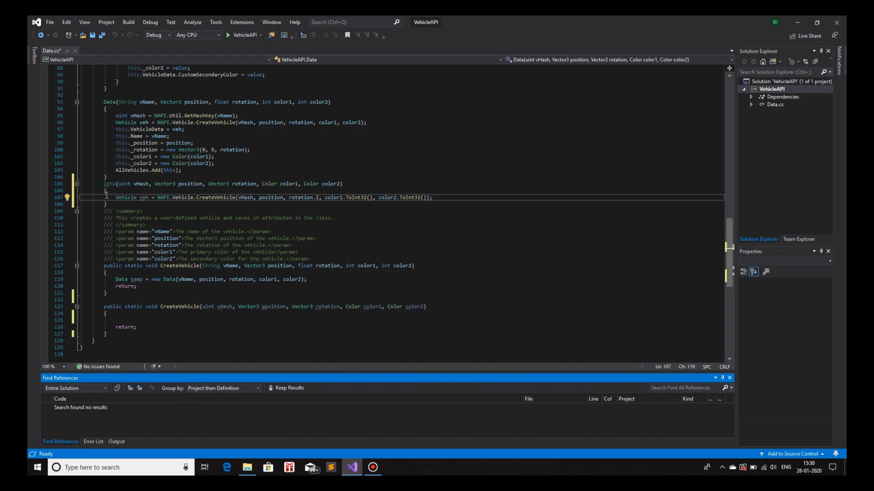
Write private static void AssignValues() with braces and a return; above the first Data constructor
{"action": "double_click", "coordinate": [109, 184]}
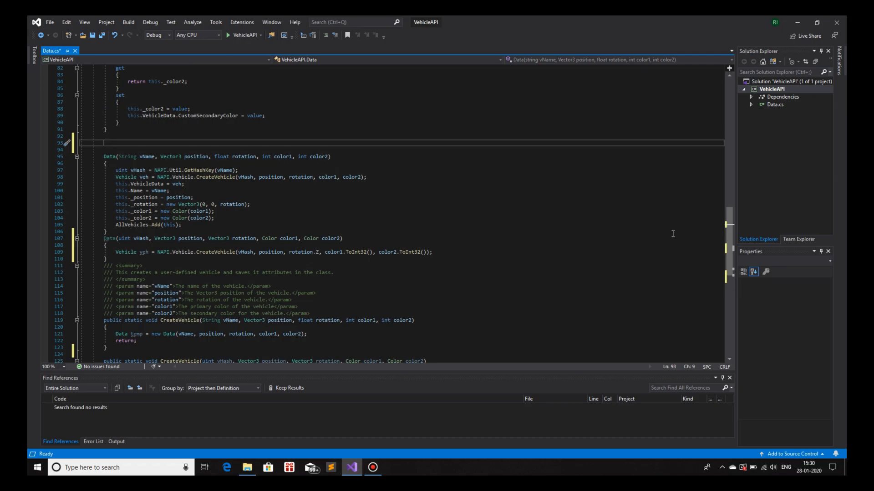
{"action": "type", "text": "private"}
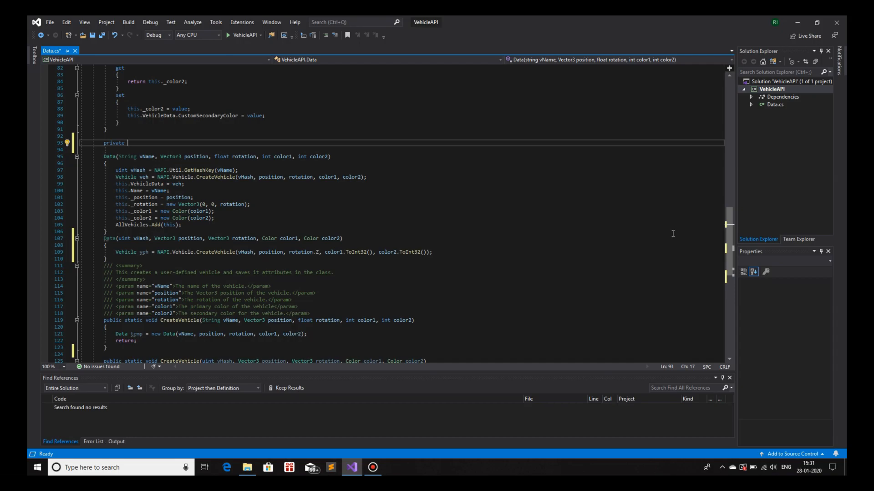
{"action": "type", "text": "static"}
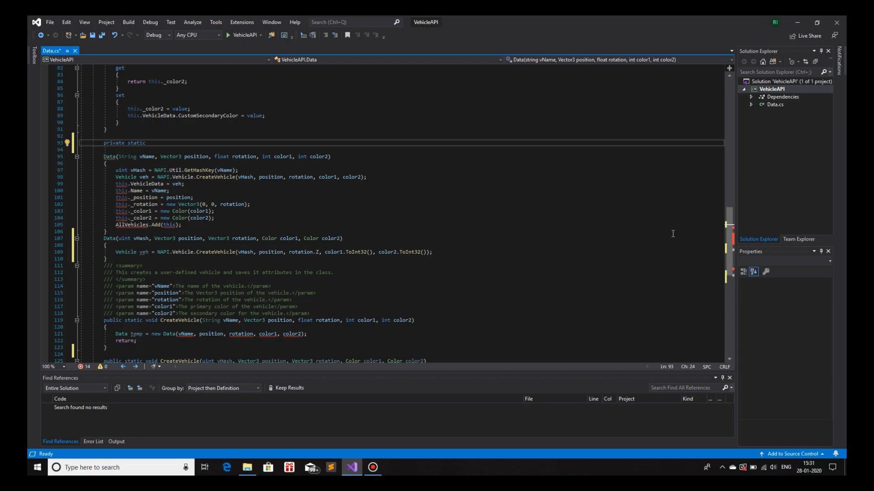
{"action": "type", "text": "v"}
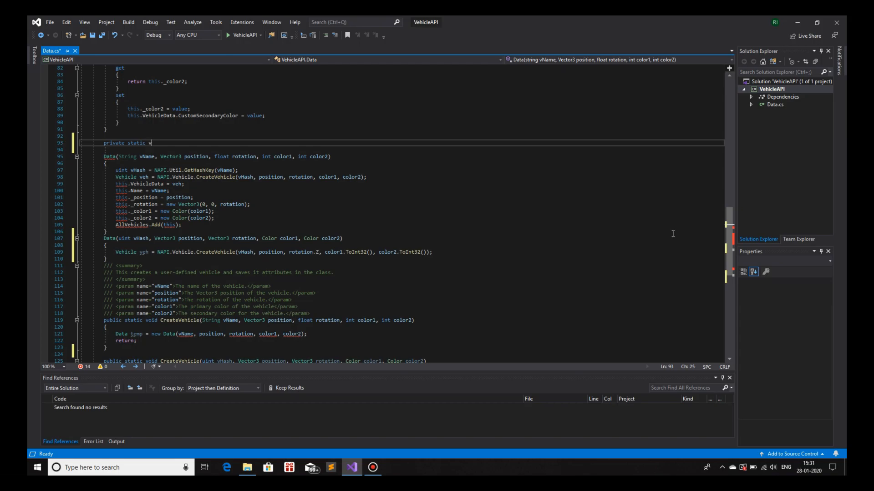
{"action": "type", "text": "oid A"}
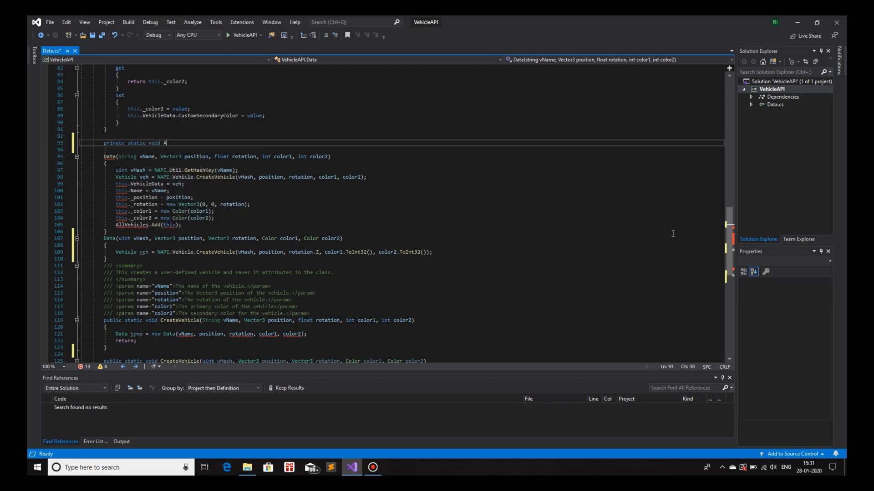
{"action": "type", "text": "ssignValues("}
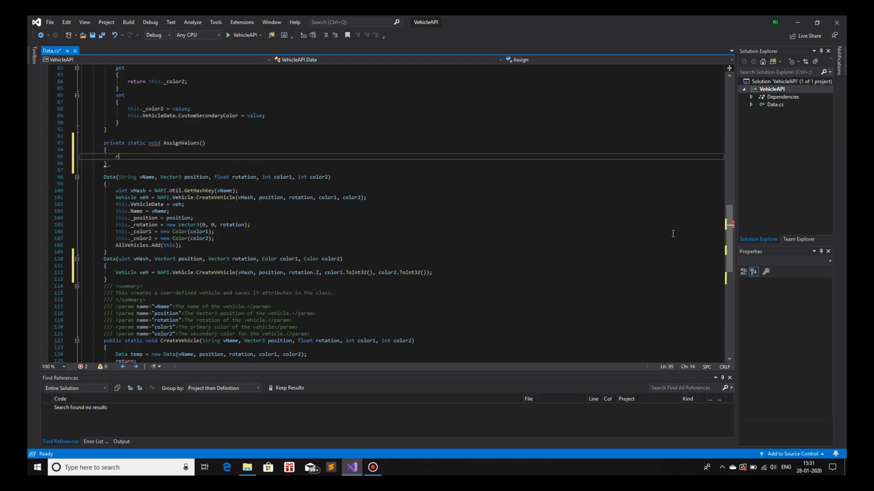
{"action": "type", "text": "return;"}
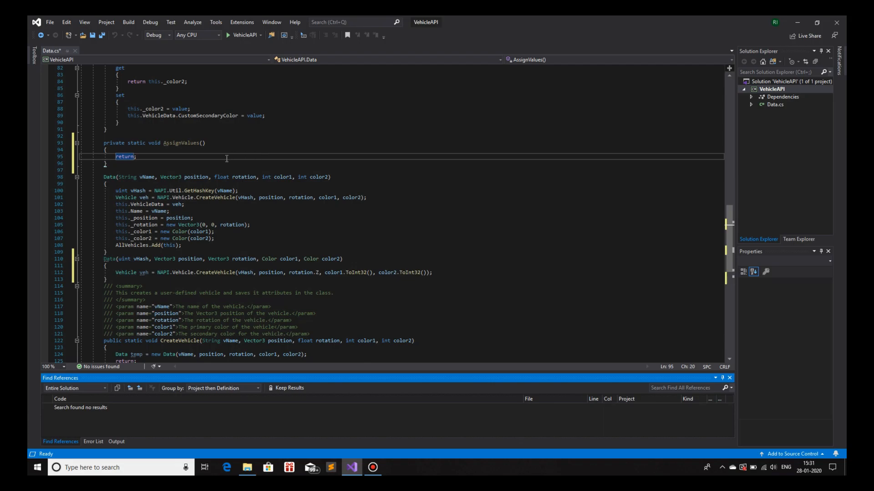
{"action": "mouse_move", "coordinate": [226, 158]}
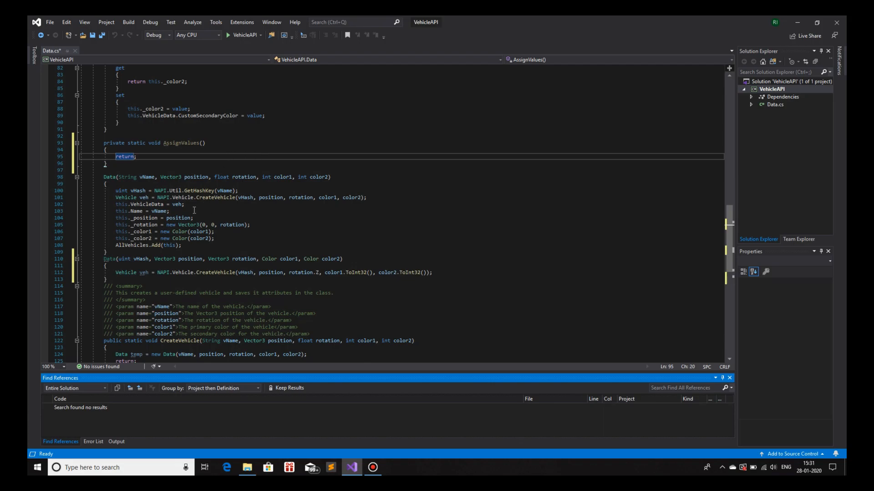
Add parameters Data _data, string vName, Vector3 _pos and a second Vector3 to AssignValues
{"action": "left_click_drag", "start_coordinate": [115, 190], "coordinate": [181, 245]}
{"action": "type", "text": "Data "}
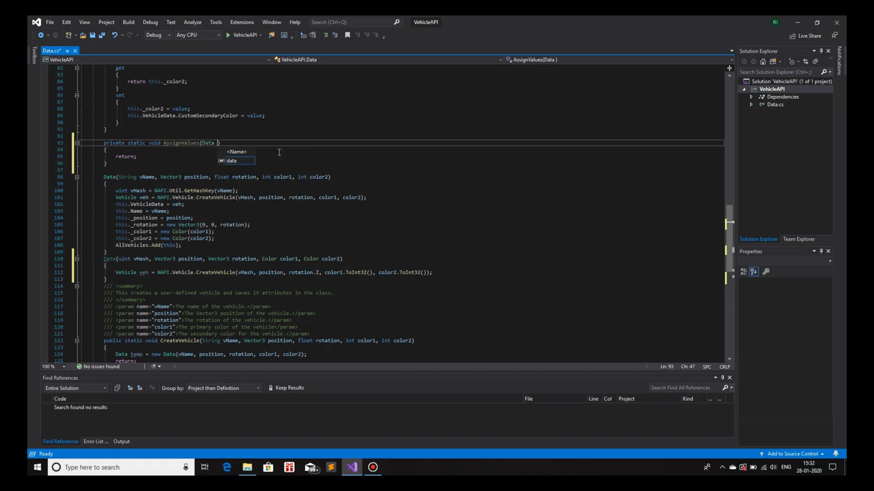
{"action": "type", "text": "_data,"}
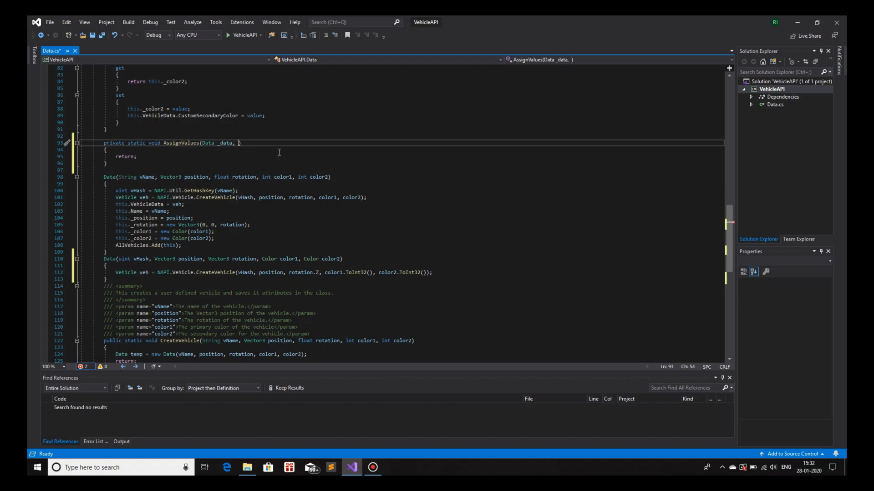
{"action": "type", "text": "String vName,"}
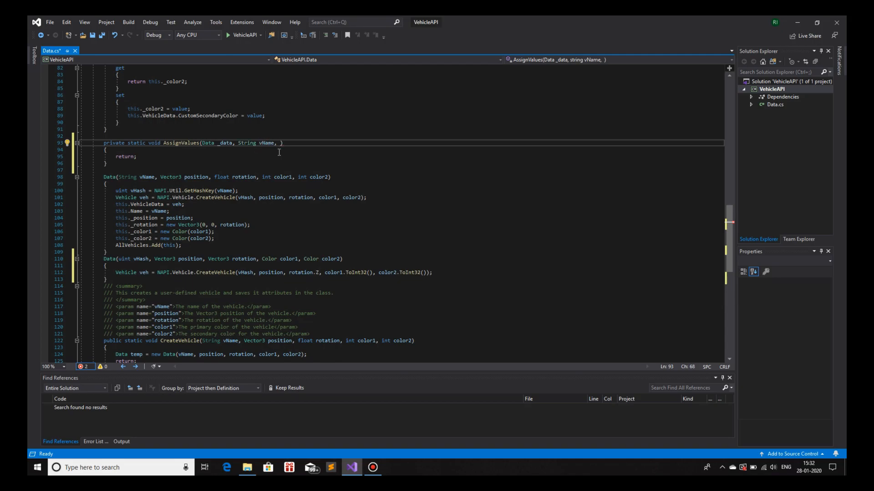
{"action": "type", "text": "Vector3"}
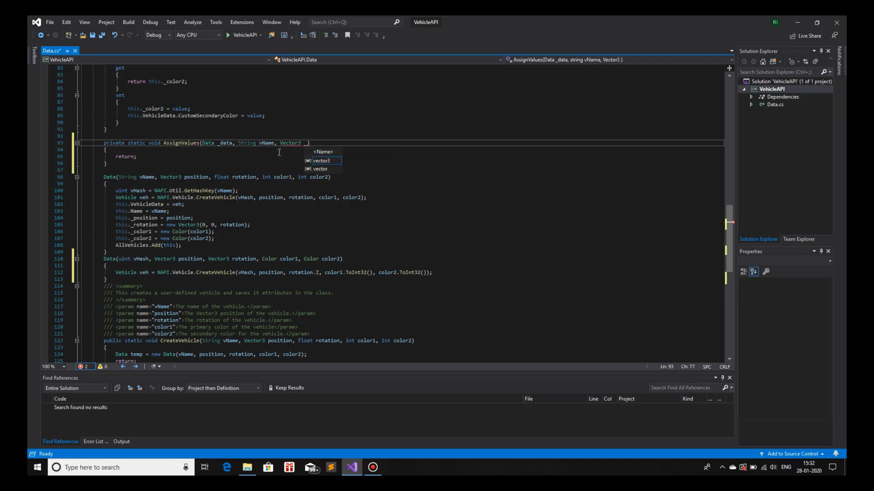
{"action": "type", "text": "_position"}
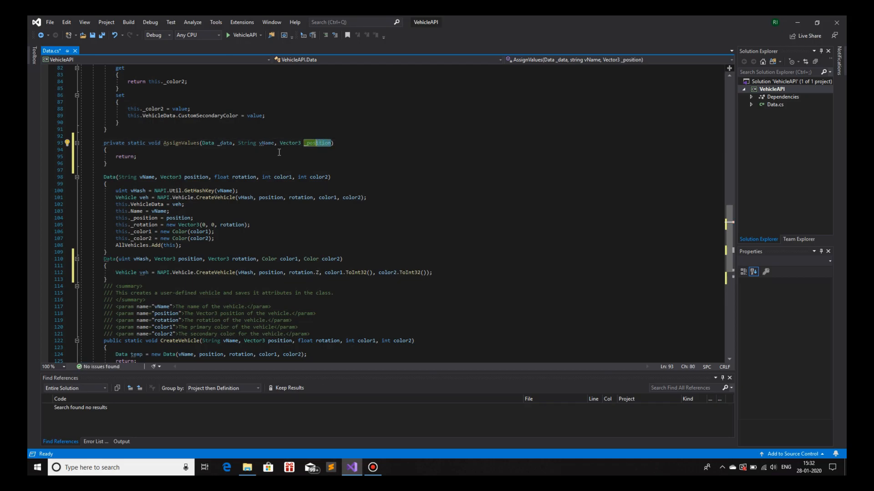
{"action": "type", "text": "_pos,"}
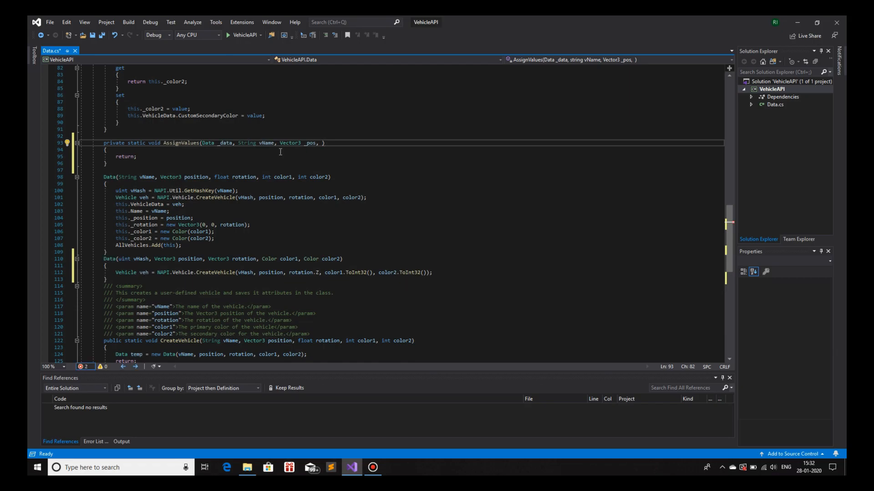
{"action": "type", "text": "Vec"}
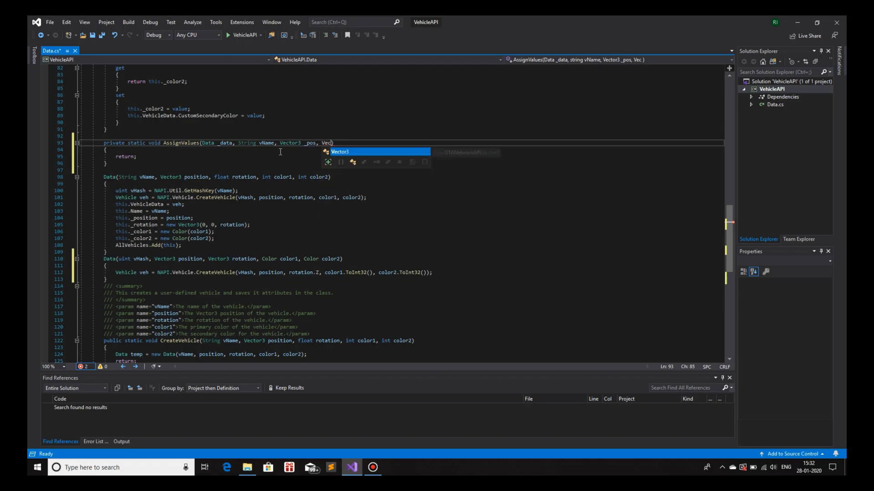
{"action": "mouse_move", "coordinate": [340, 152]}
{"action": "type", "text": "tor3 rot"}
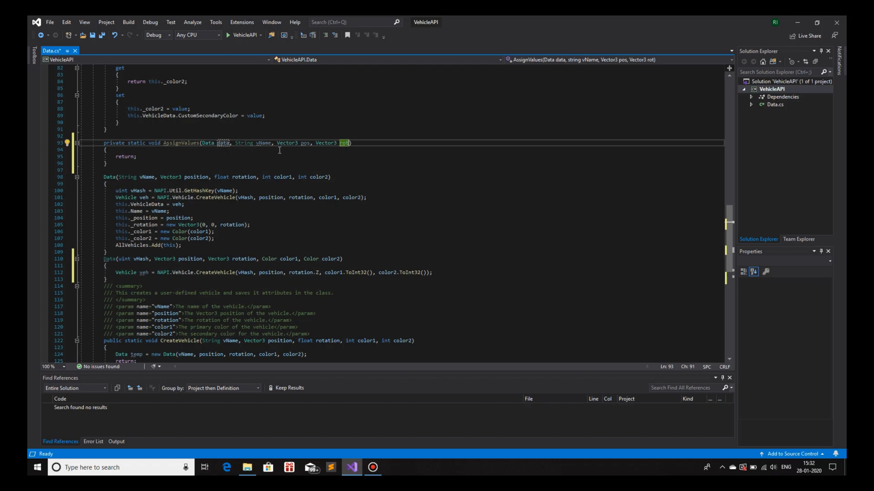
Rename the data parameter and continue the list with the Vector3 rot and Color col1, col2 parameters
{"action": "left_click", "coordinate": [207, 151]}
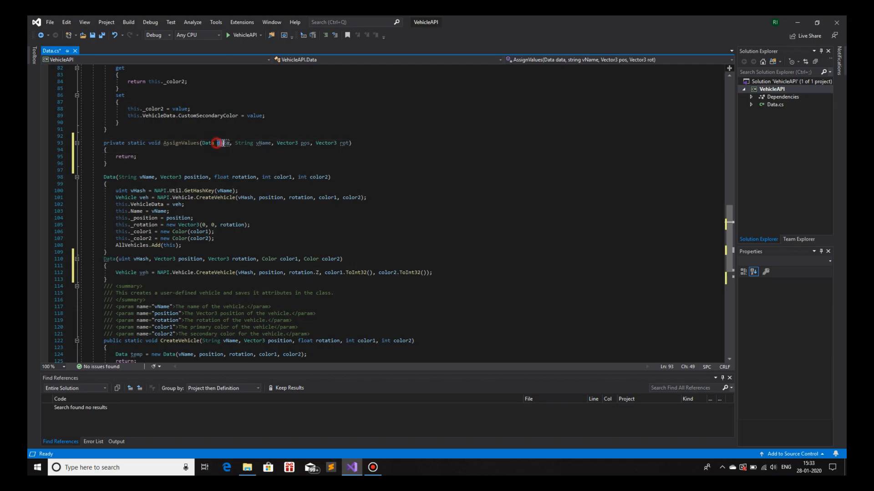
{"action": "double_click", "coordinate": [222, 142]}
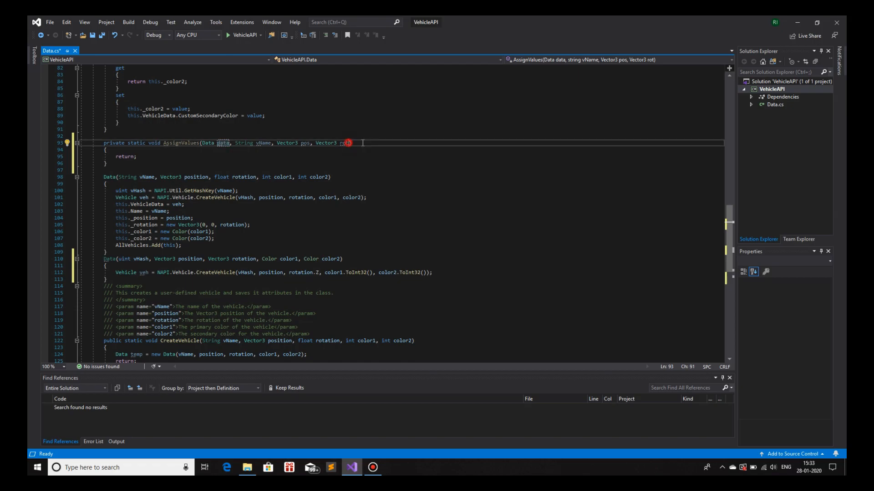
{"action": "type", "text": ","}
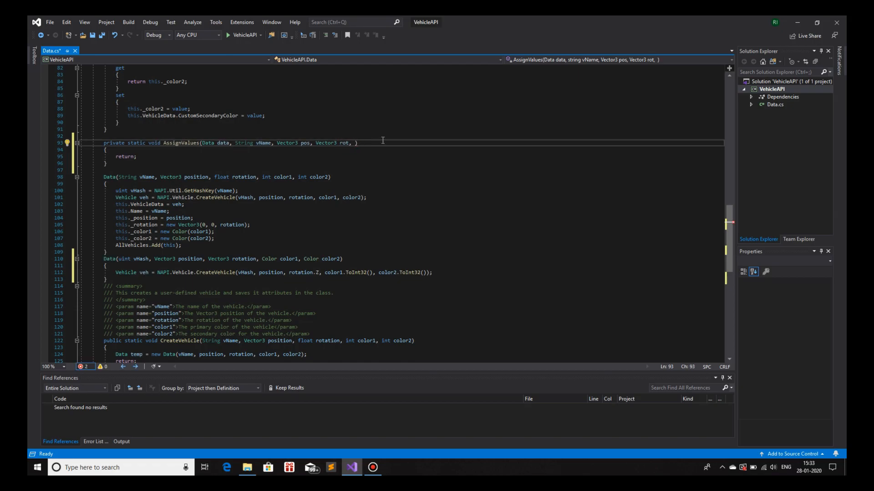
{"action": "type", "text": "Vector3"}
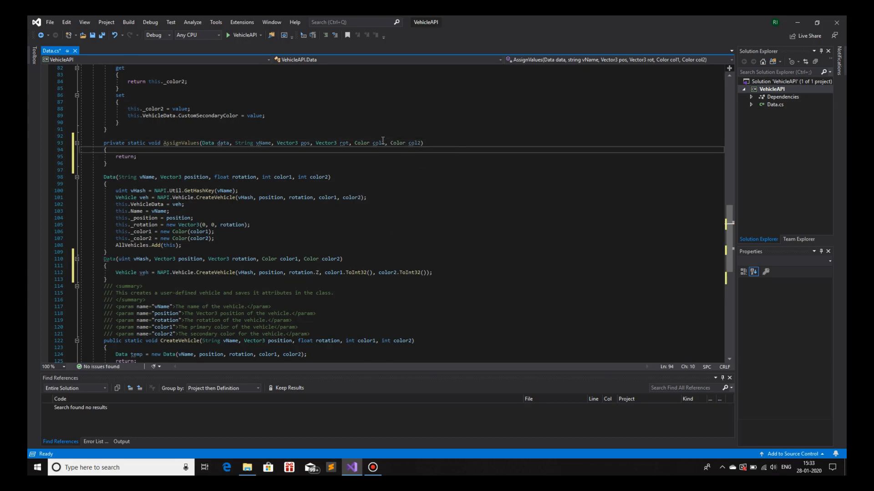
Move the field assignments and AllVehicles.Add into AssignValues and call AssignValues(); from the first constructor
{"action": "key", "text": "enter"}
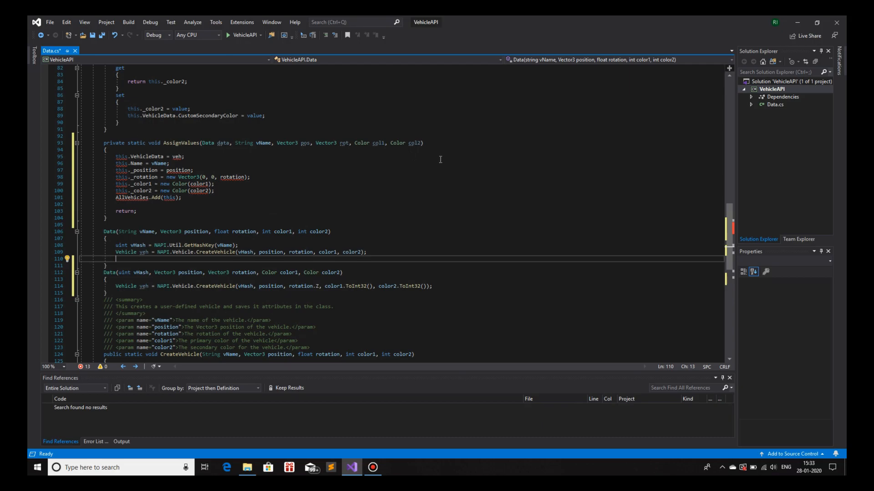
{"action": "type", "text": "AssignValues"}
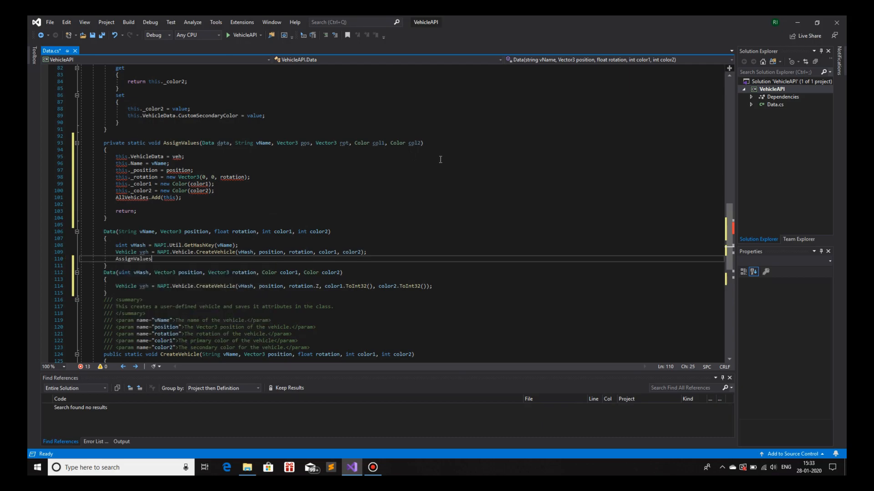
{"action": "type", "text": "();"}
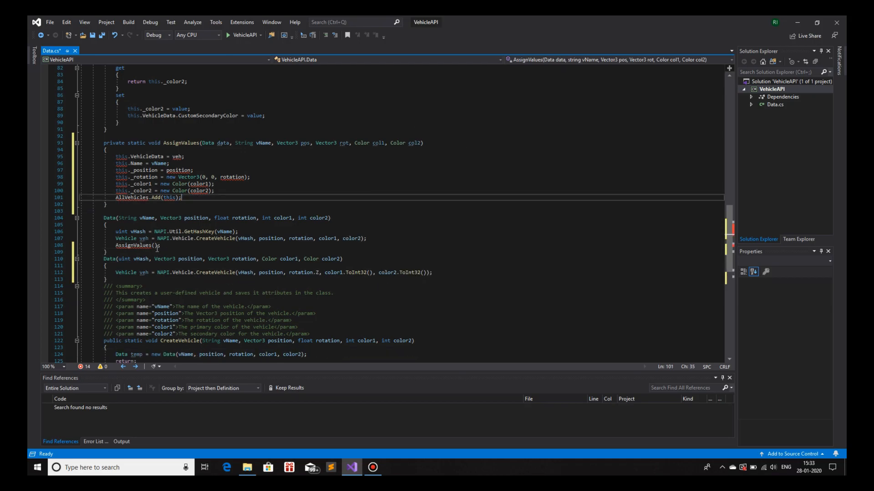
{"action": "left_click", "coordinate": [142, 245]}
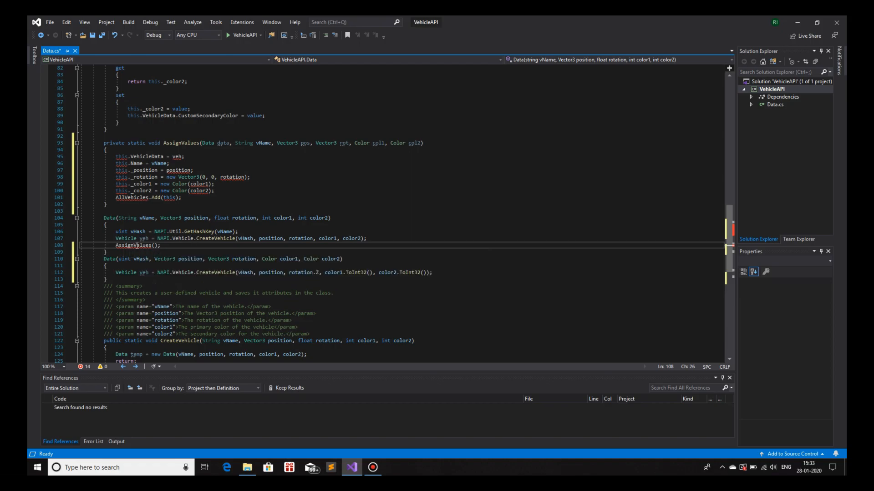
{"action": "mouse_move", "coordinate": [250, 249]}
{"action": "type", "text": "this, "}
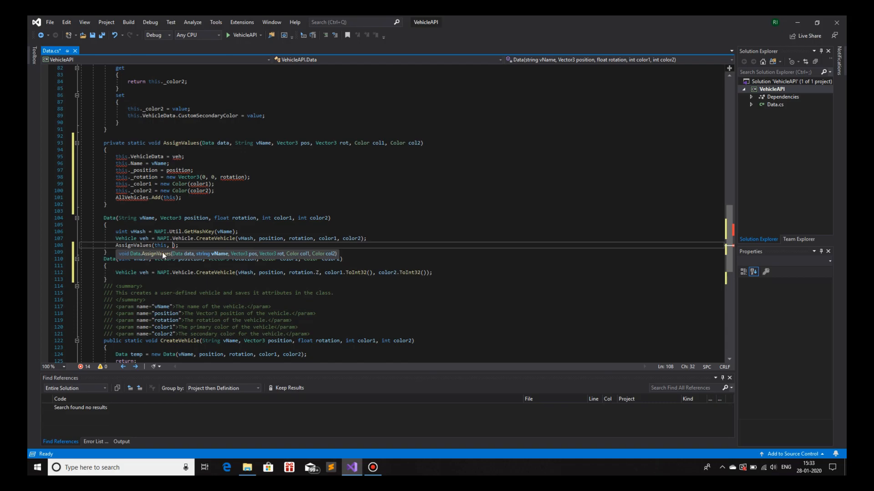
{"action": "mouse_move", "coordinate": [222, 143]}
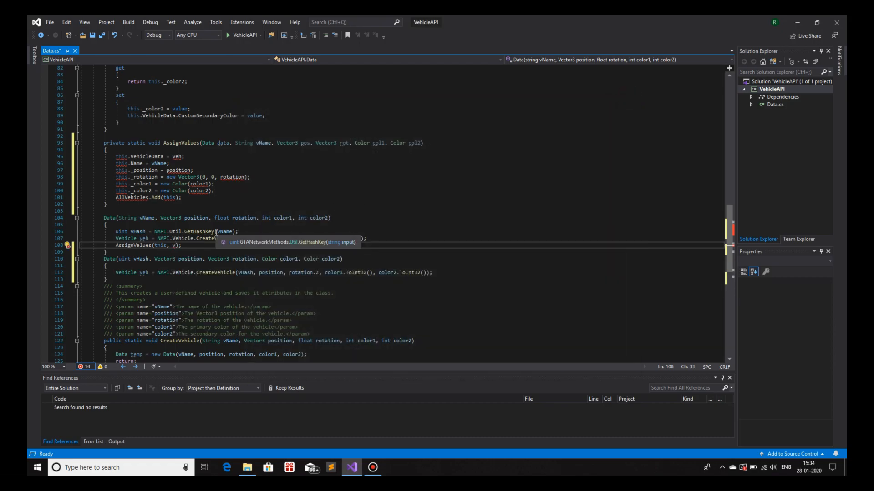
Pass this, vName, position and new Vector3(0, 0, rotation) to the AssignValues call
{"action": "type", "text": "vName,"}
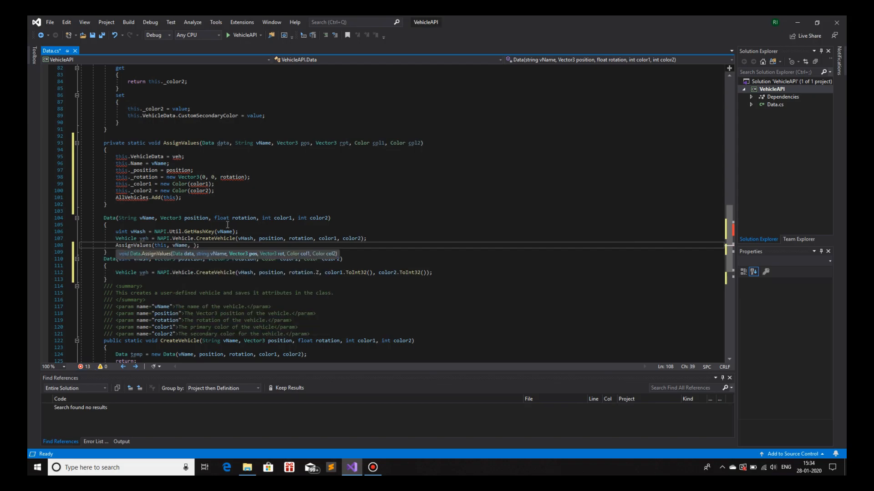
{"action": "type", "text": "pos"}
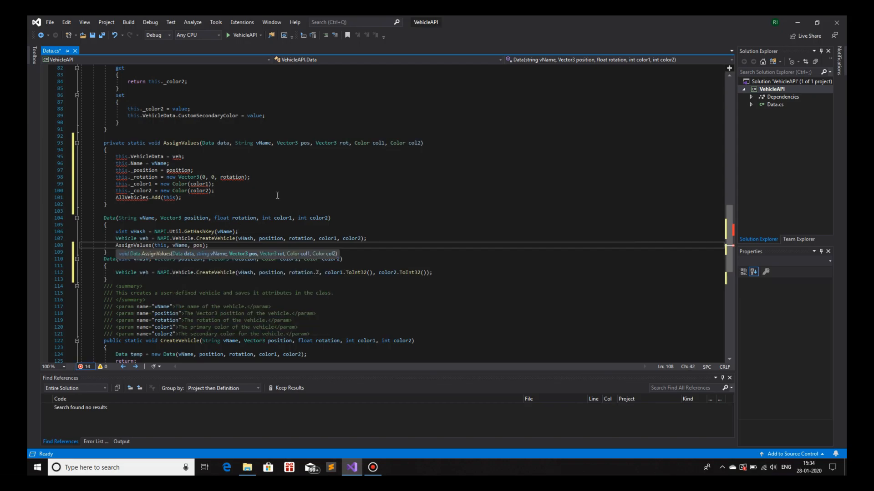
{"action": "type", "text": "position,"}
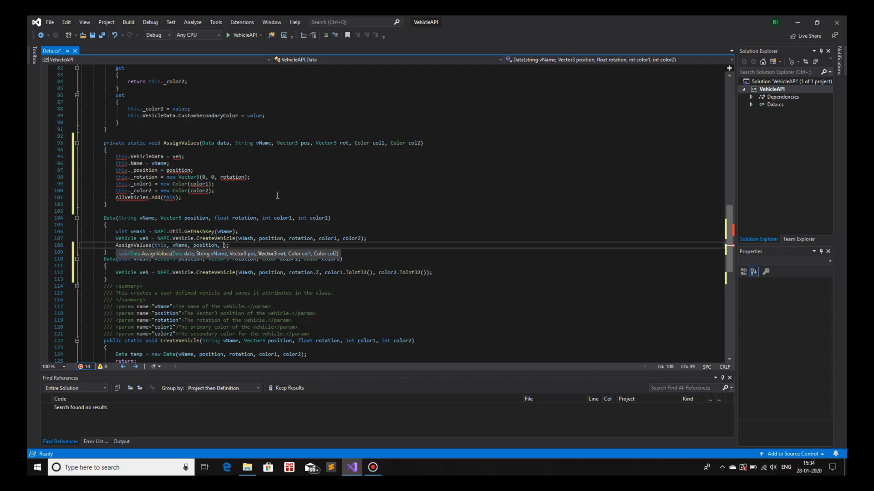
{"action": "mouse_move", "coordinate": [234, 222]}
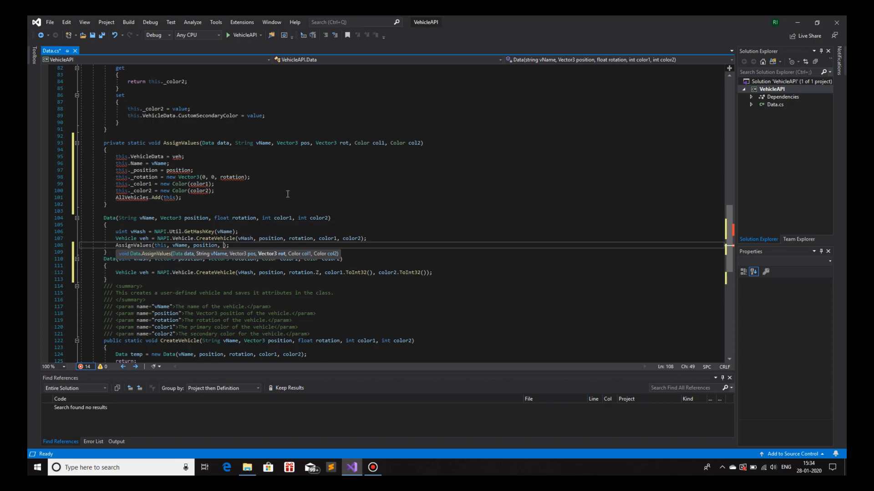
{"action": "type", "text": "new Vect"}
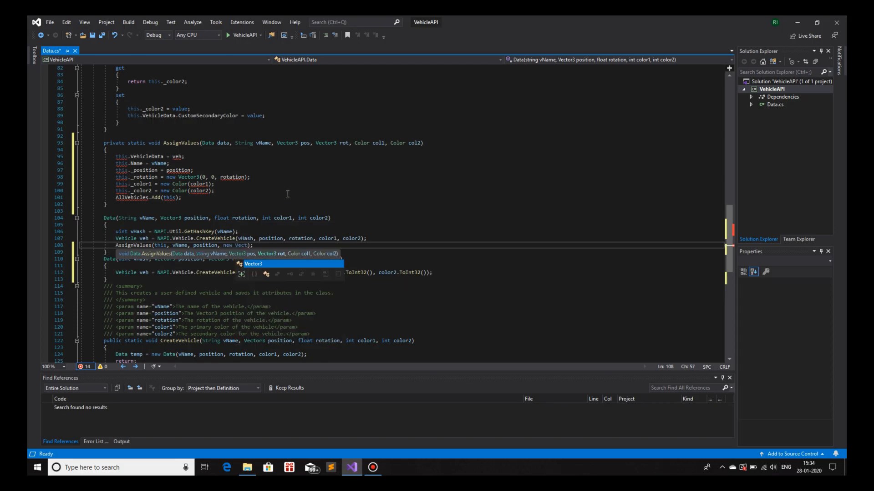
{"action": "type", "text": "()"}
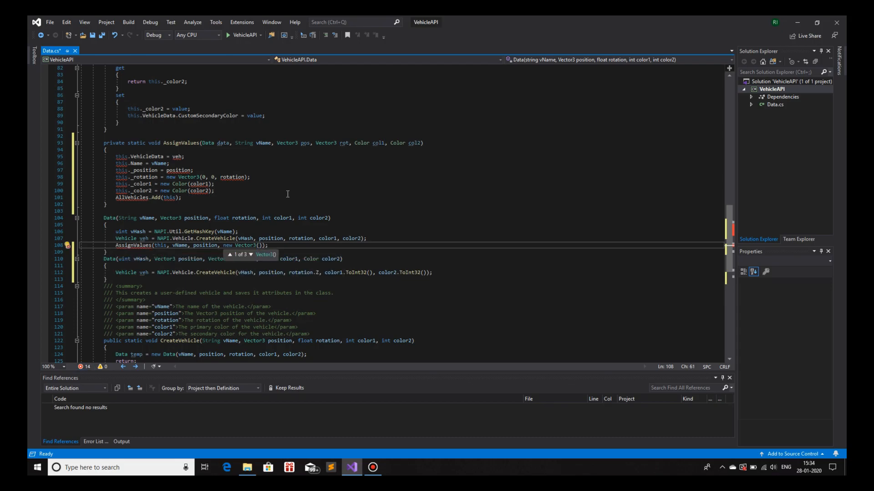
{"action": "type", "text": ", 0, rotation"}
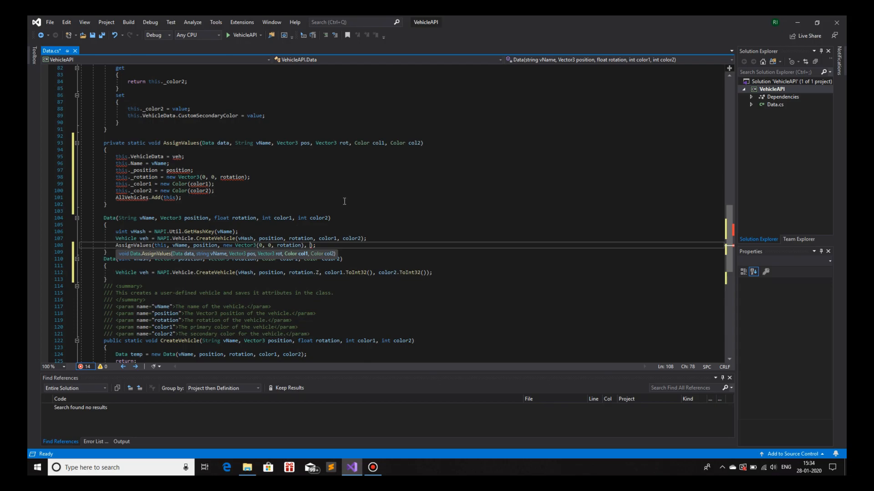
{"action": "mouse_move", "coordinate": [267, 218]}
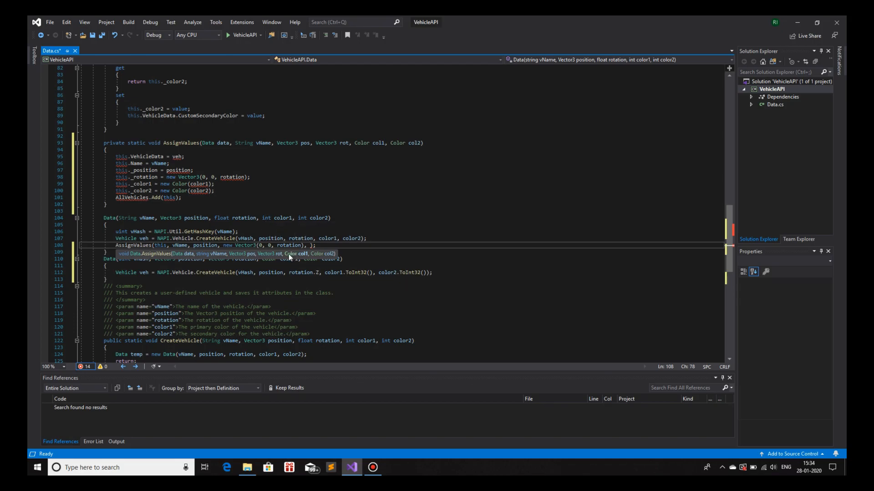
Finish the call with new Color(color1) and new Color(color2)
{"action": "type", "text": "new"}
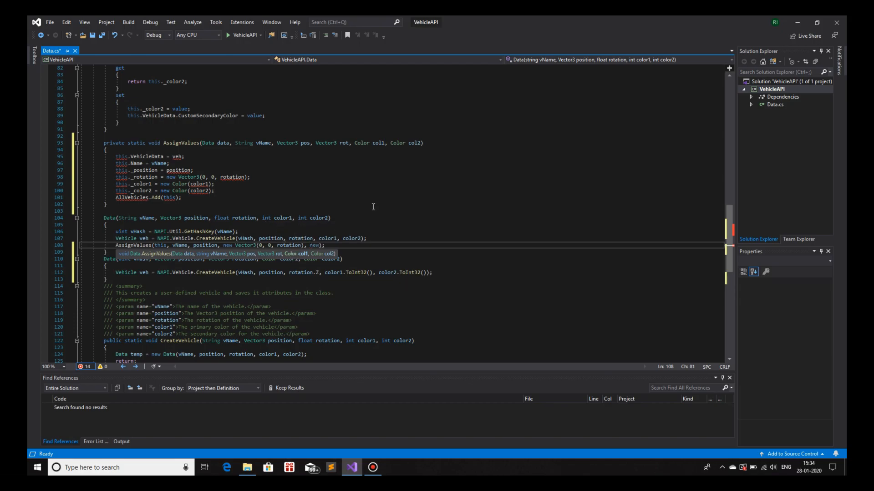
{"action": "type", "text": "Color()"}
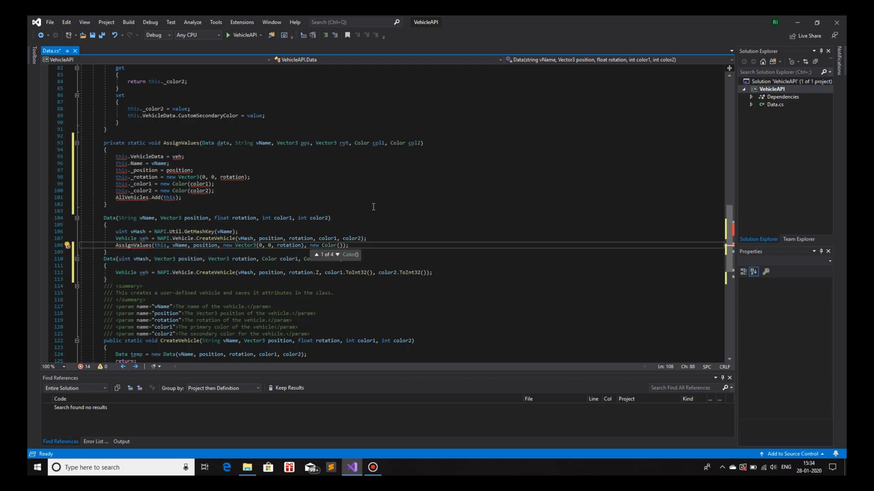
{"action": "type", "text": "color1"}
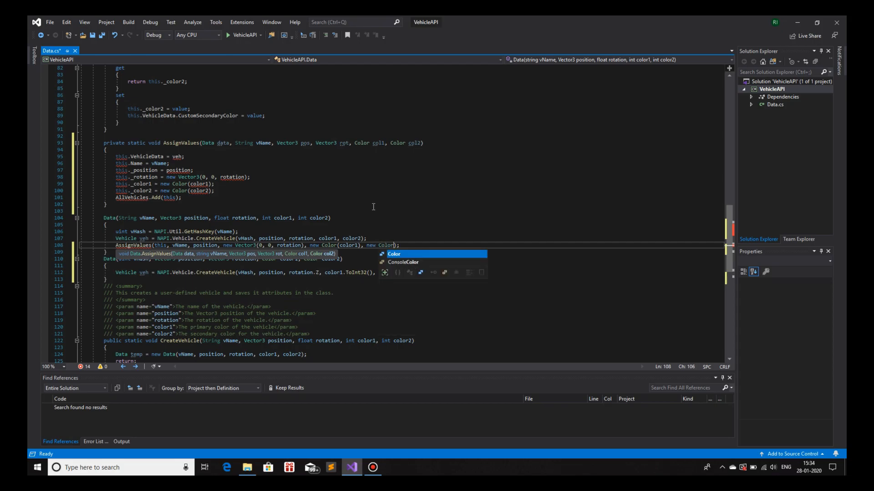
{"action": "type", "text": "color2)"}
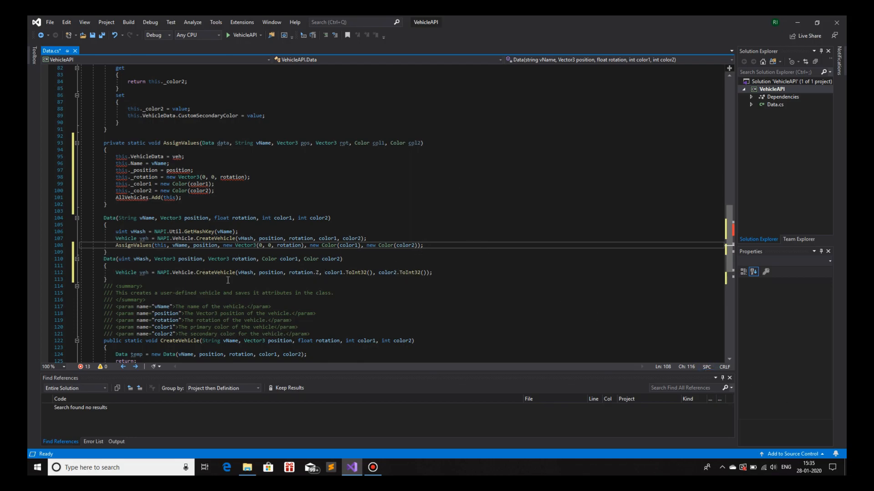
{"action": "mouse_move", "coordinate": [135, 248]}
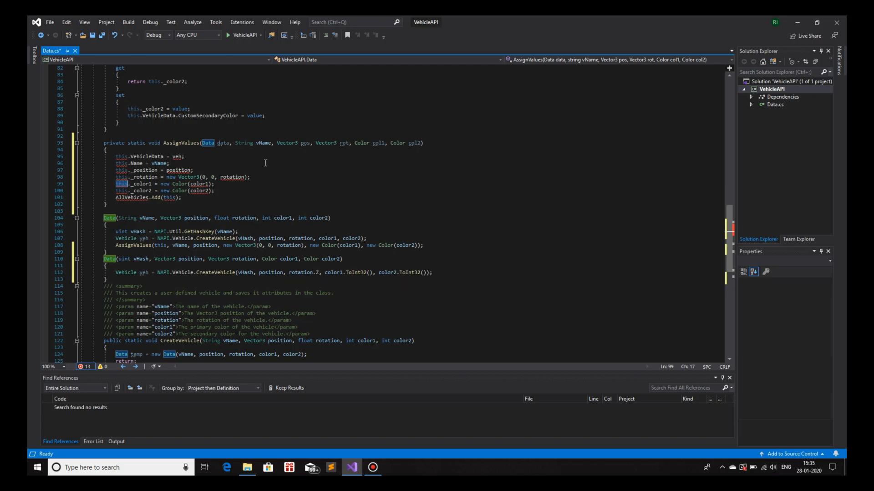
{"action": "mouse_move", "coordinate": [239, 158]}
{"action": "type", "text": "data"}
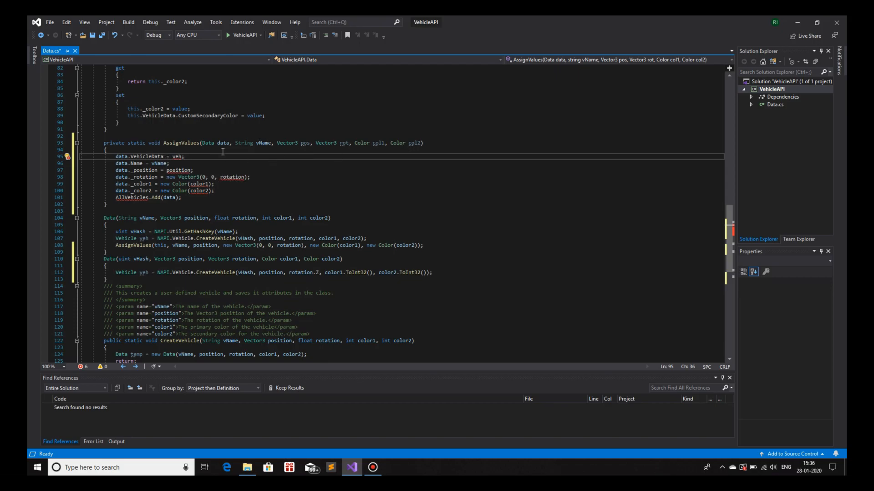
Add a Vehicle veh parameter to AssignValues and assign data's VehicleData, Name, _position, _rotation, colours and AllVehicles.Add(data)
{"action": "type", "text": "Vehicle"}
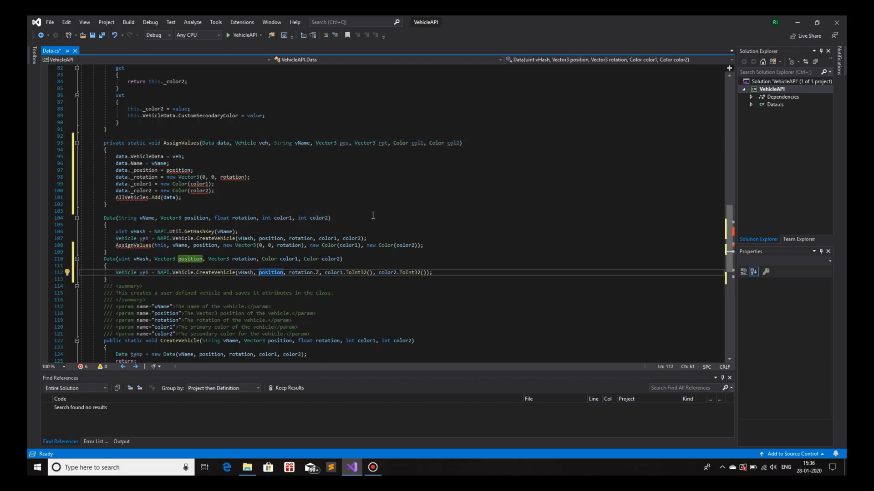
{"action": "type", "text": "ve"}
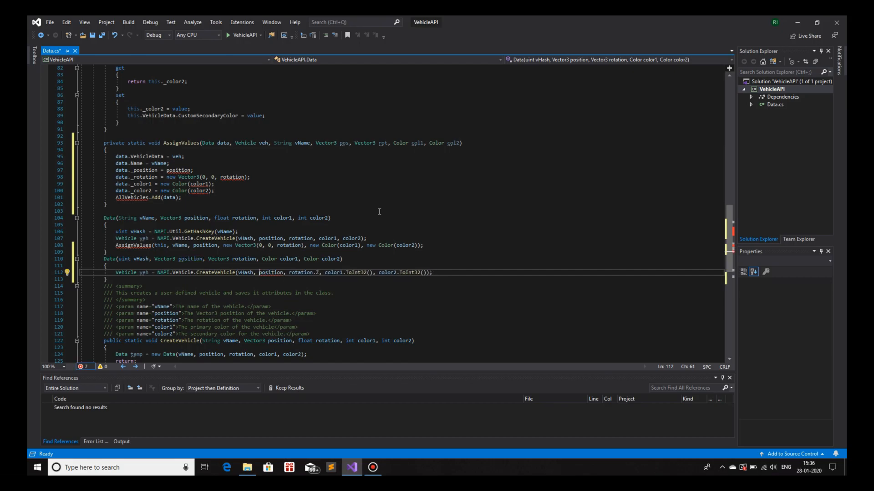
{"action": "double_click", "coordinate": [271, 273]}
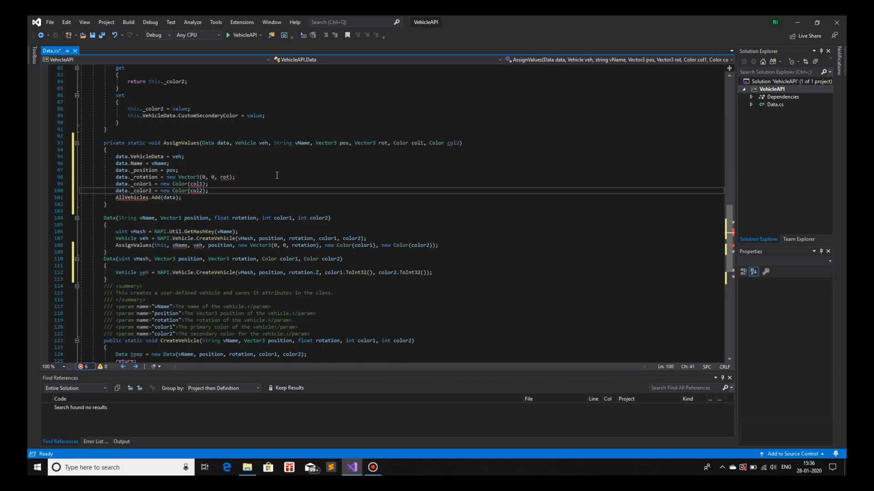
Drop the new Vector3/new Color wrappers in AssignValues, swap veh and vName in the constructor call, leaving no errors
{"action": "left_click", "coordinate": [184, 197]}
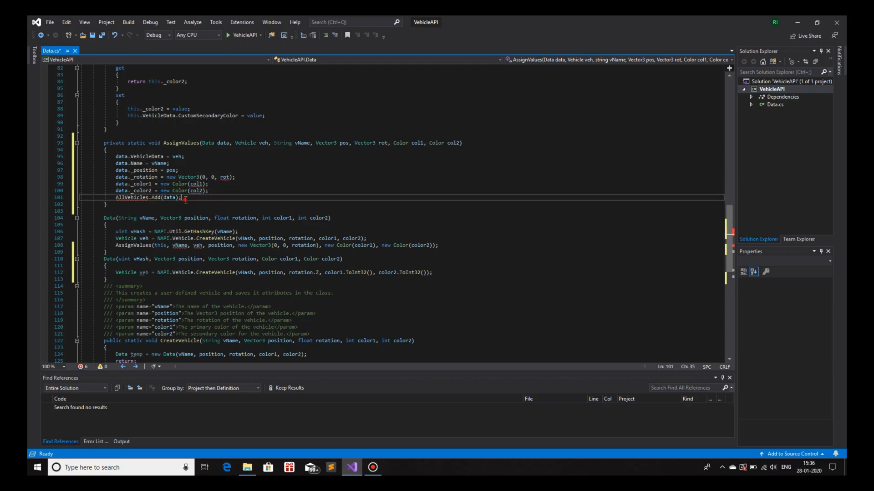
{"action": "mouse_move", "coordinate": [162, 198]}
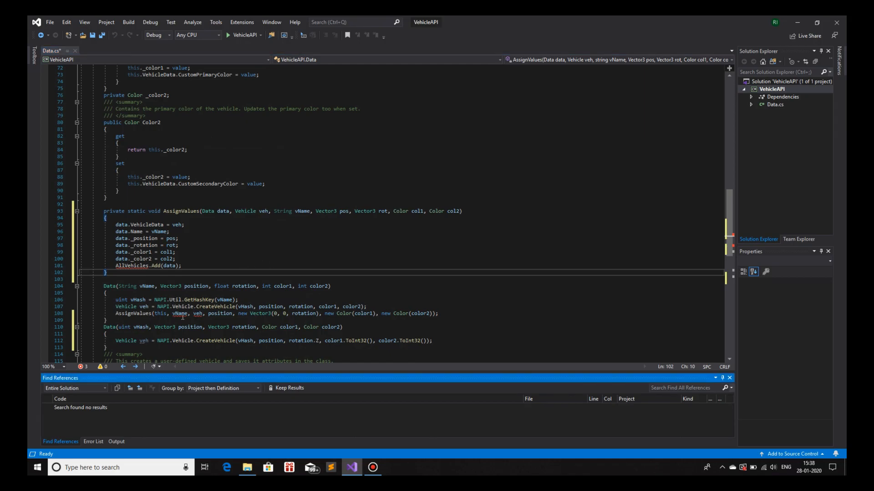
{"action": "left_click", "coordinate": [180, 313]}
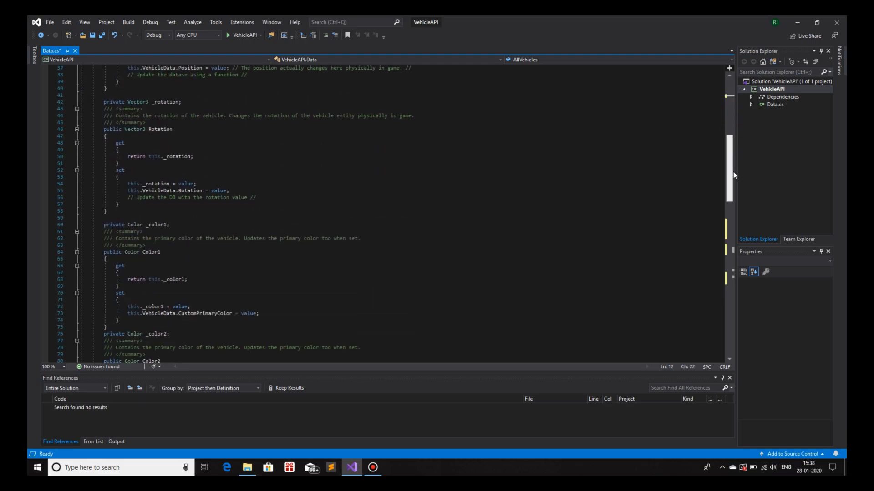
{"action": "scroll", "scroll_direction": "down", "scroll_amount": 3}
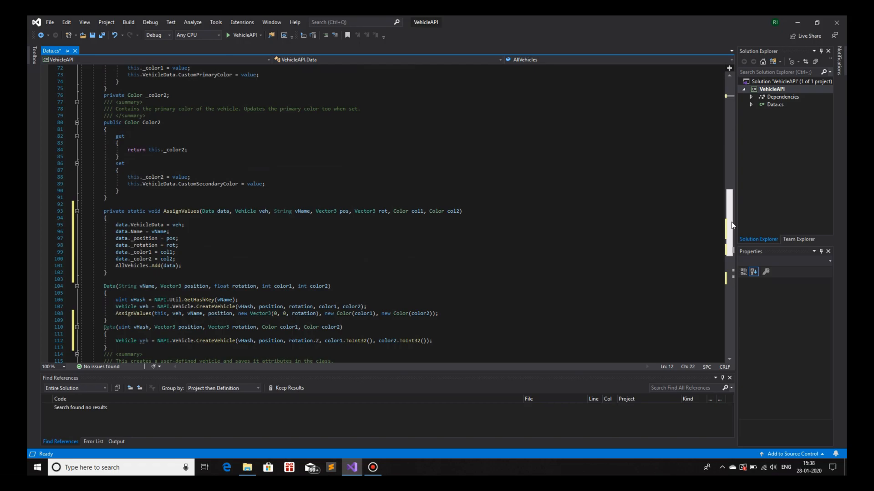
{"action": "scroll", "scroll_direction": "down", "scroll_amount": 3}
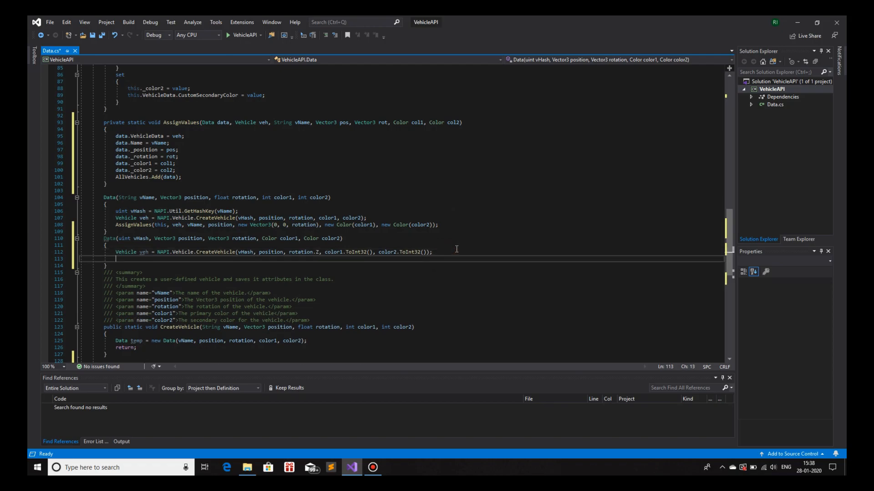
Write AssignValues(this, veh, veh.DisplayName, position, rotation, color1, color2); in the hash-based Data constructor
{"action": "type", "text": "AssignValues()"}
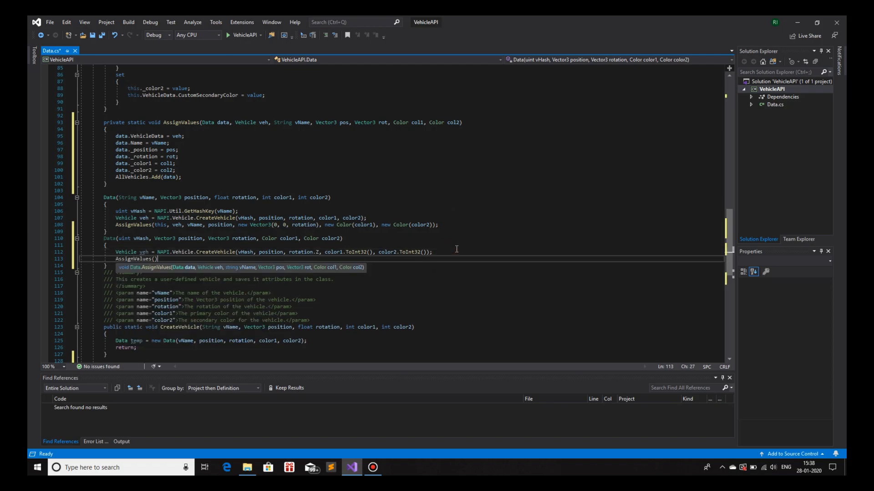
{"action": "type", "text": ";"}
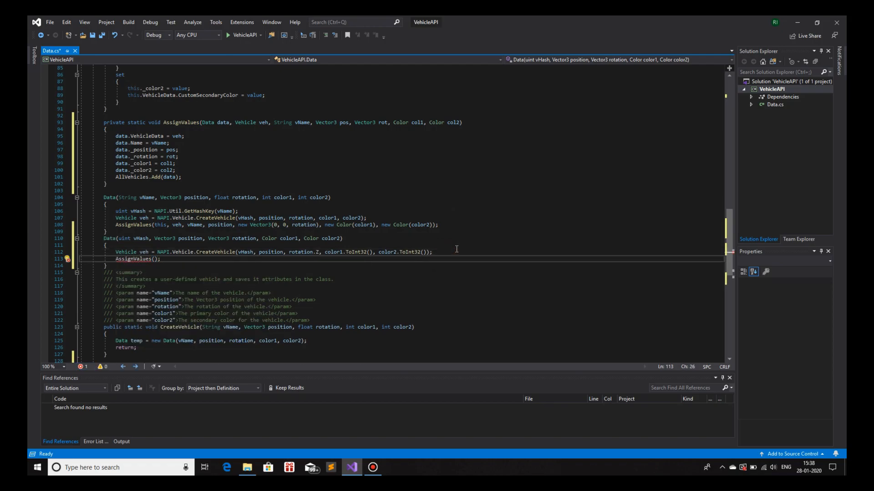
{"action": "type", "text": "this,"}
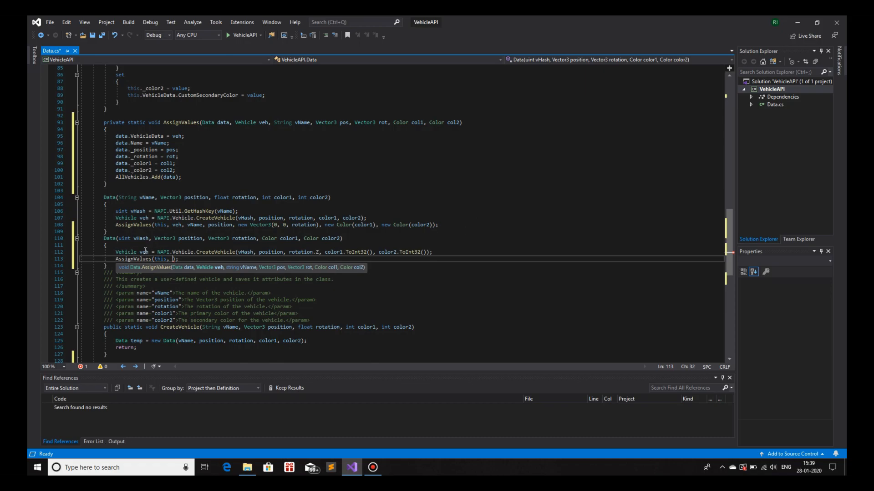
{"action": "type", "text": "veh, veh.DisplayName,"}
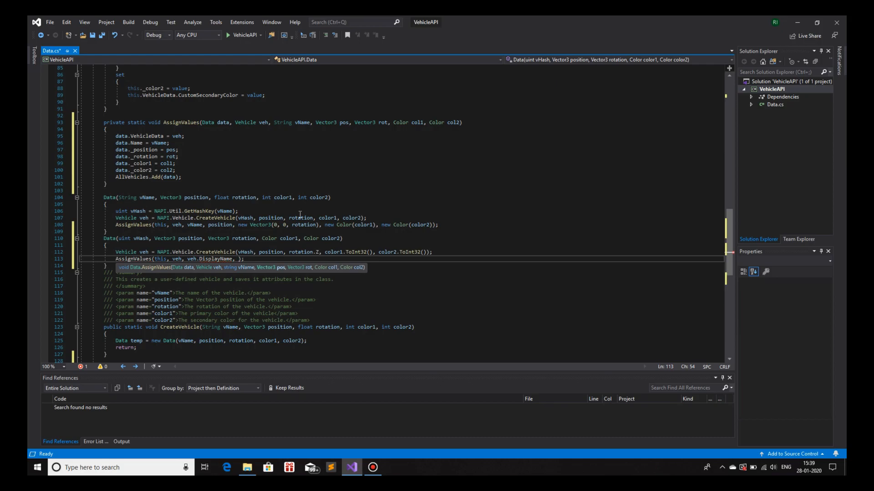
{"action": "mouse_move", "coordinate": [169, 237]}
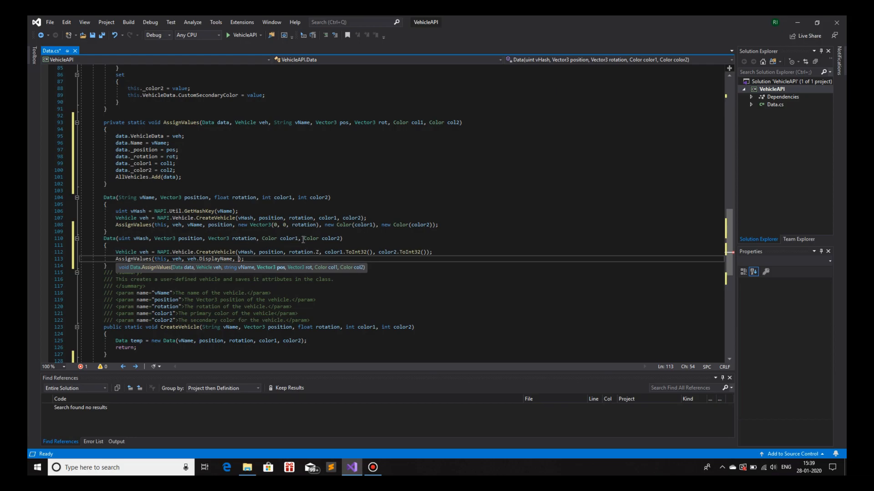
{"action": "mouse_move", "coordinate": [336, 237]}
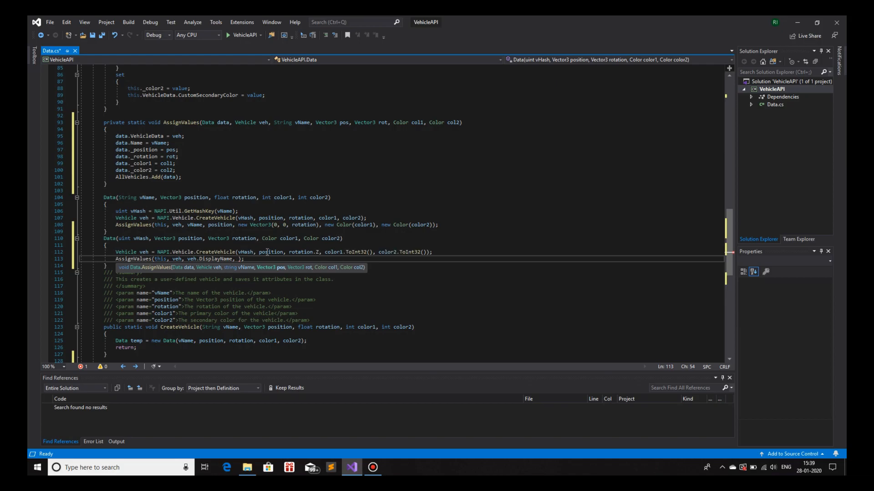
{"action": "type", "text": "position"}
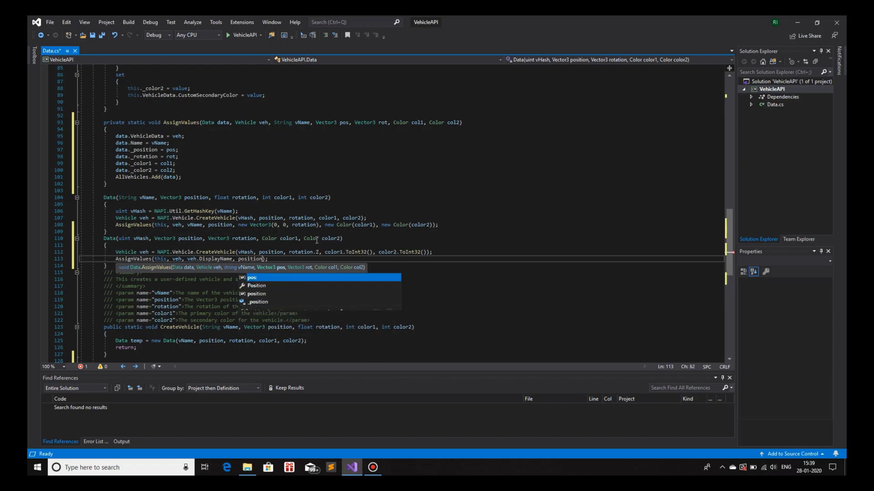
{"action": "type", "text": "rotation, color1, color2"}
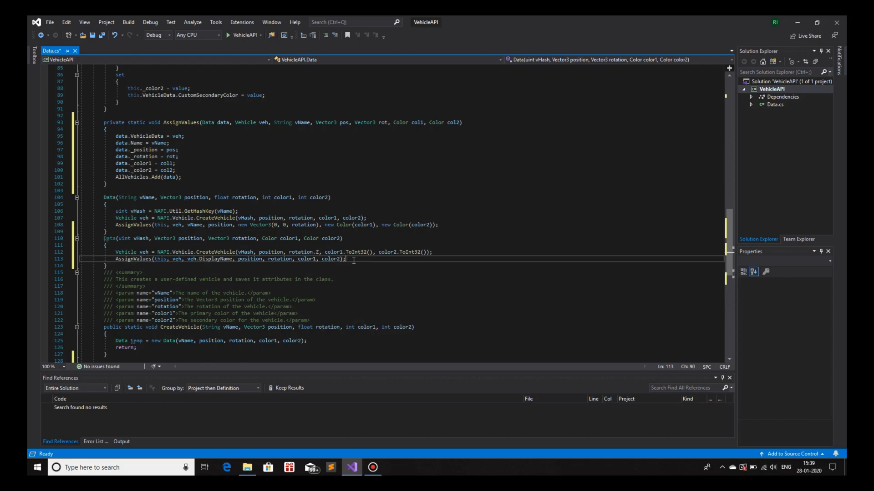
{"action": "left_click_drag", "start_coordinate": [115, 253], "coordinate": [346, 259]}
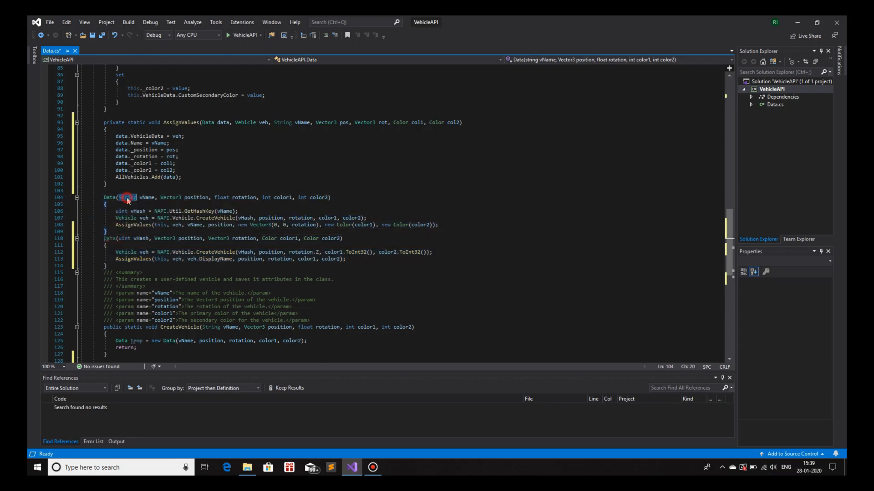
Inspect the constructors' name and hash parameter types for the new CreateVehicle overload
{"action": "left_click", "coordinate": [121, 242]}
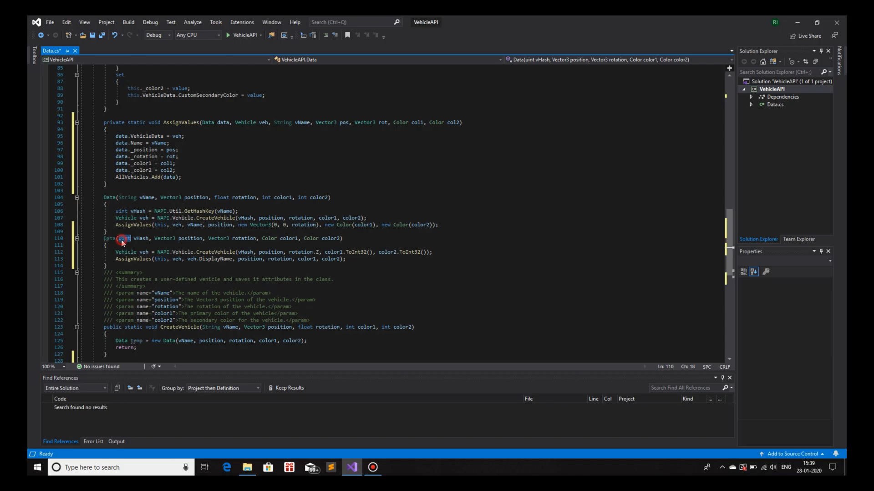
{"action": "double_click", "coordinate": [222, 198]}
{"action": "type", "text": "Data temp = new Data();"}
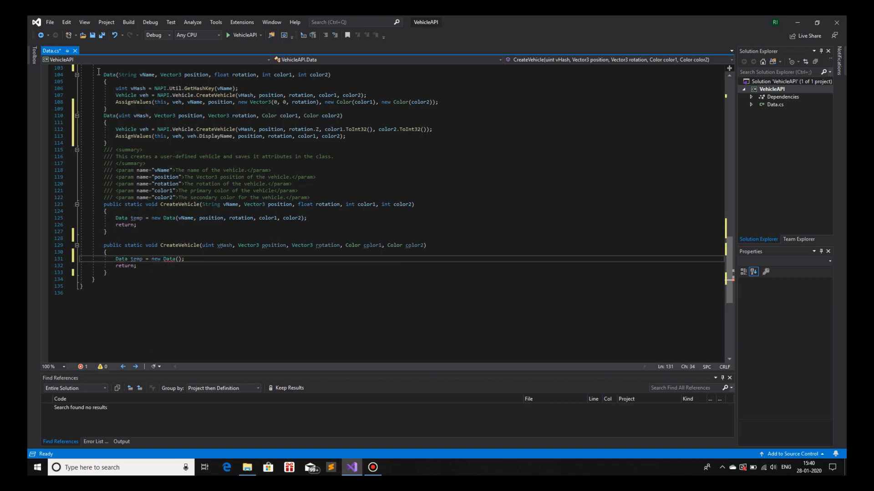
Fill the new Data call with vHash, position, rotation, color1, color2
{"action": "left_click", "coordinate": [115, 109]}
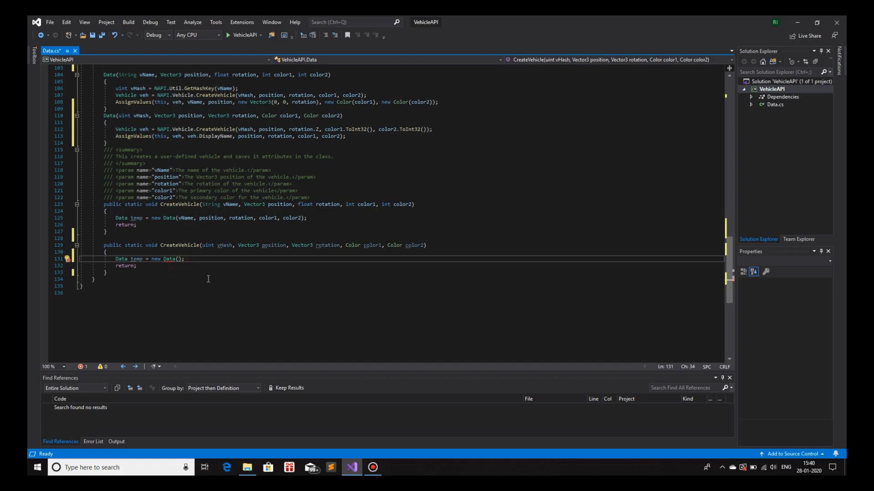
{"action": "type", "text": "v"}
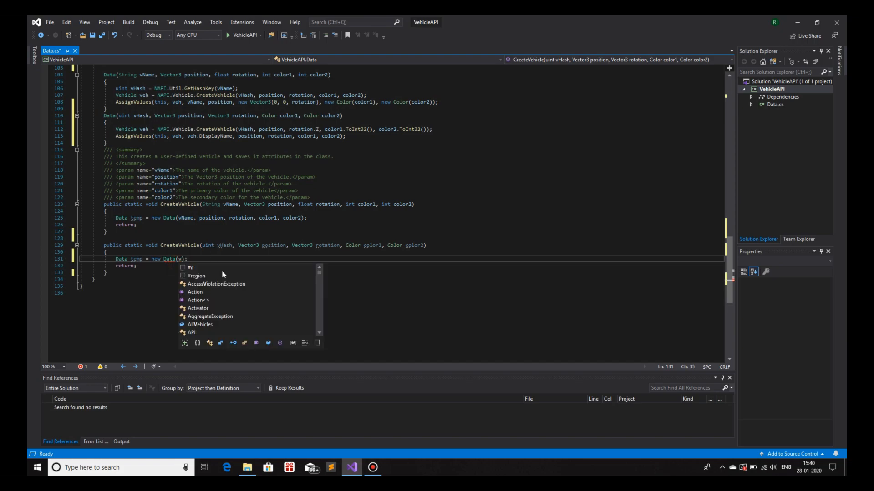
{"action": "type", "text": "Hash, position, rotation, color1, color2"}
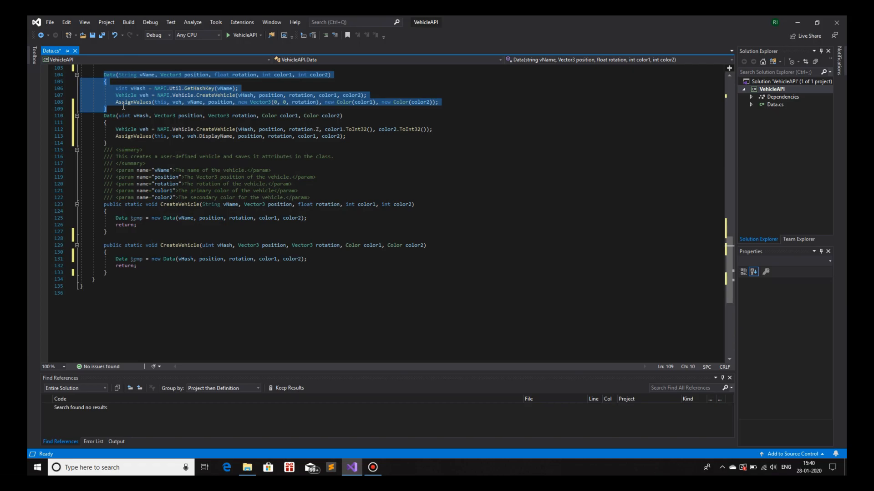
Compute uint vHash = NAPI.Util.GetHashKey(vName); from the vehicle name
{"action": "left_click", "coordinate": [373, 467]}
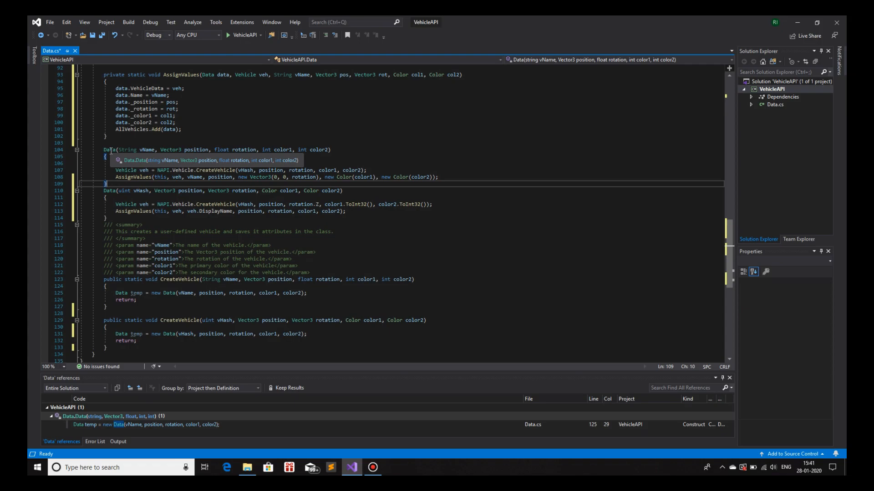
{"action": "type", "text": "uint vHash = NAPI.Util.GetHashKey(vName);"}
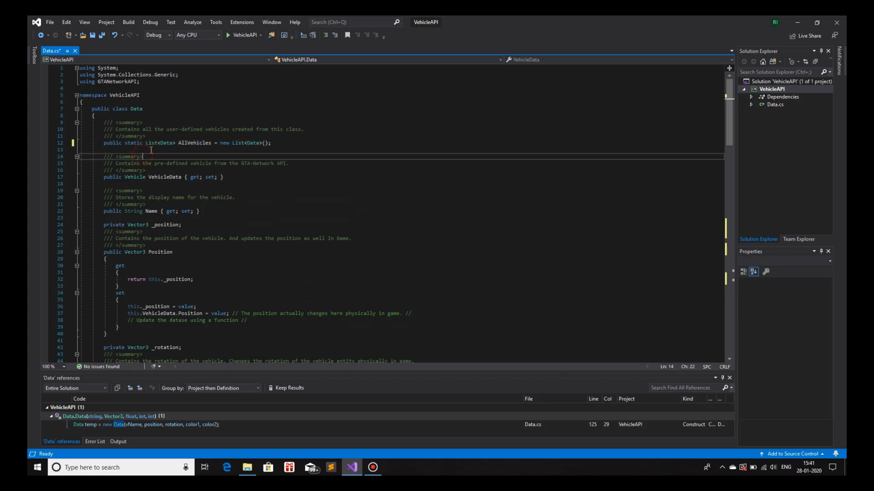
{"action": "left_click", "coordinate": [151, 150]}
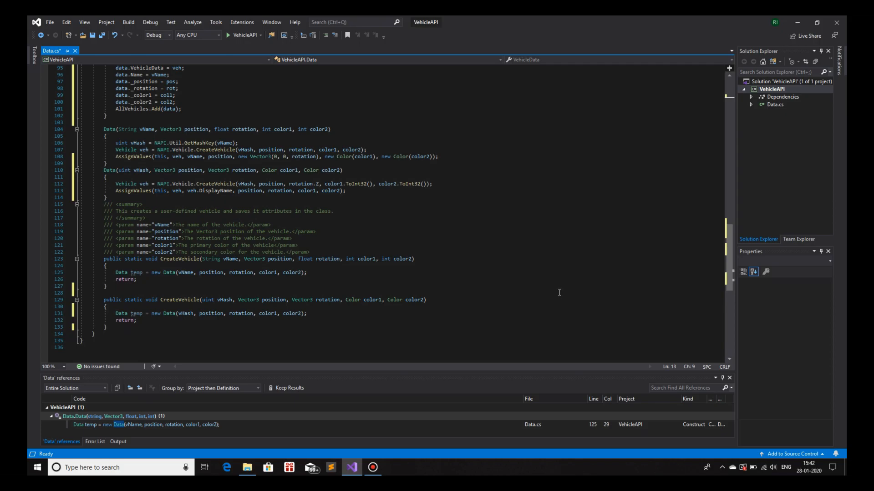
{"action": "mouse_move", "coordinate": [530, 280]}
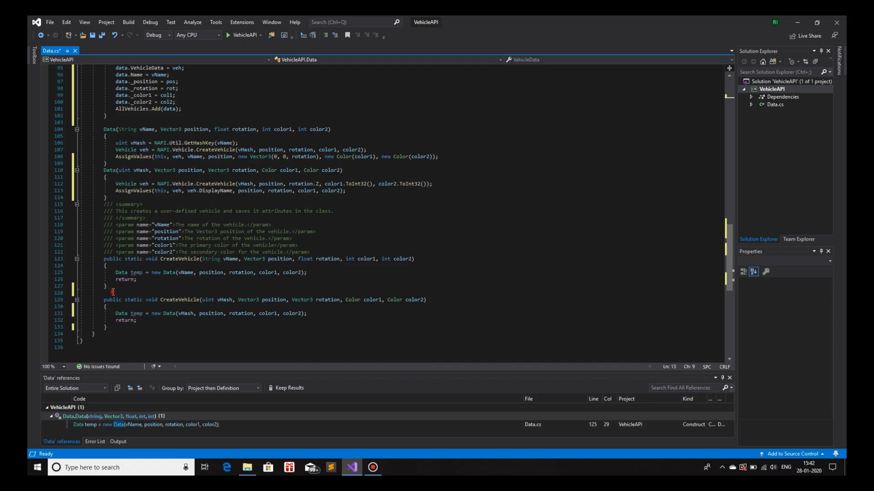
Start a // comment on the blank line between the CreateVehicle overloads
{"action": "type", "text": "//"}
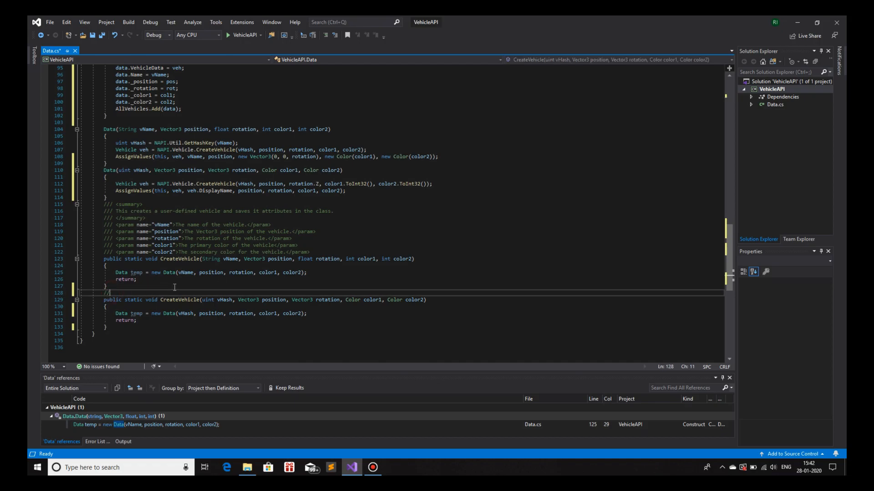